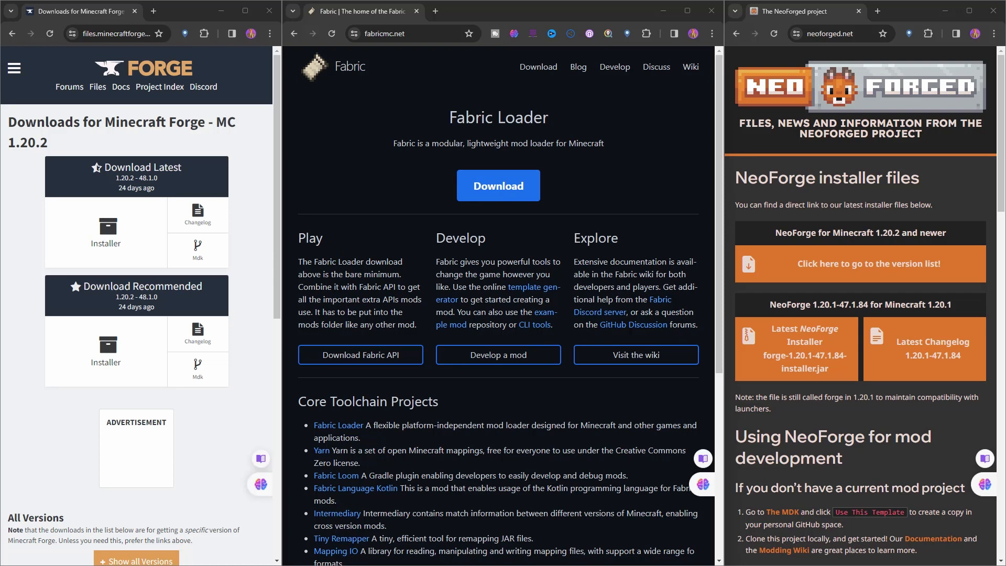
pyautogui.moveTo(137, 84)
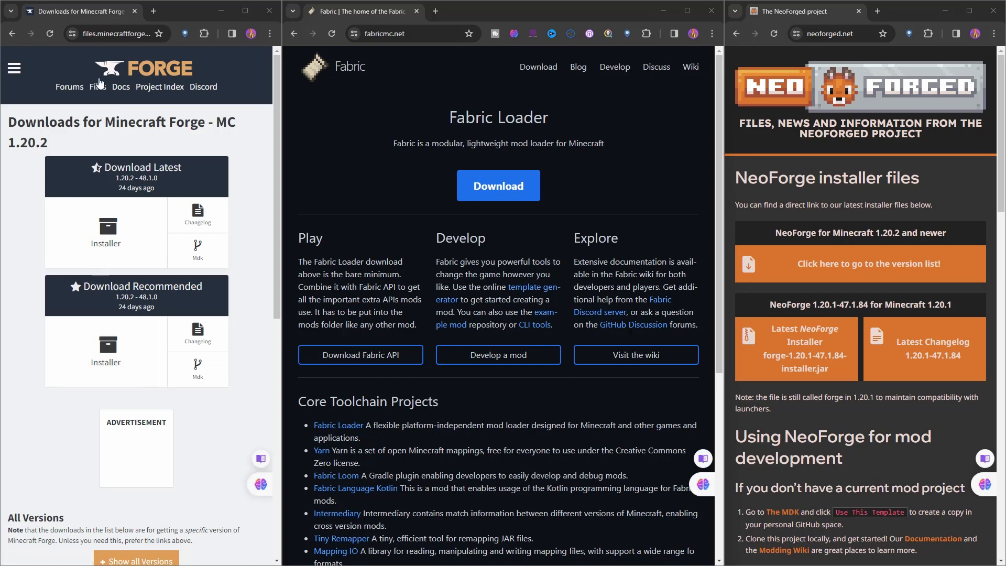
pyautogui.moveTo(70, 138)
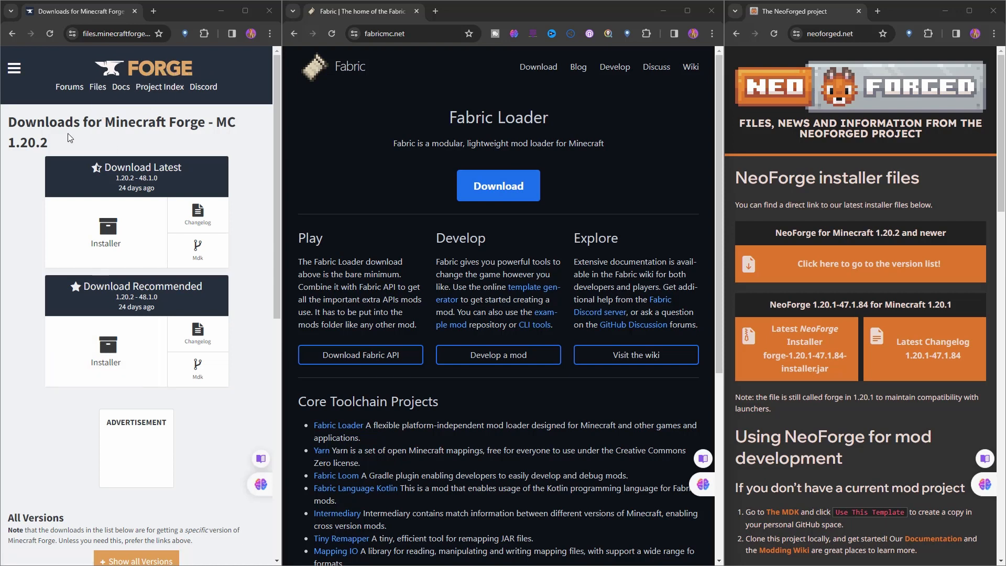
pyautogui.moveTo(272, 142)
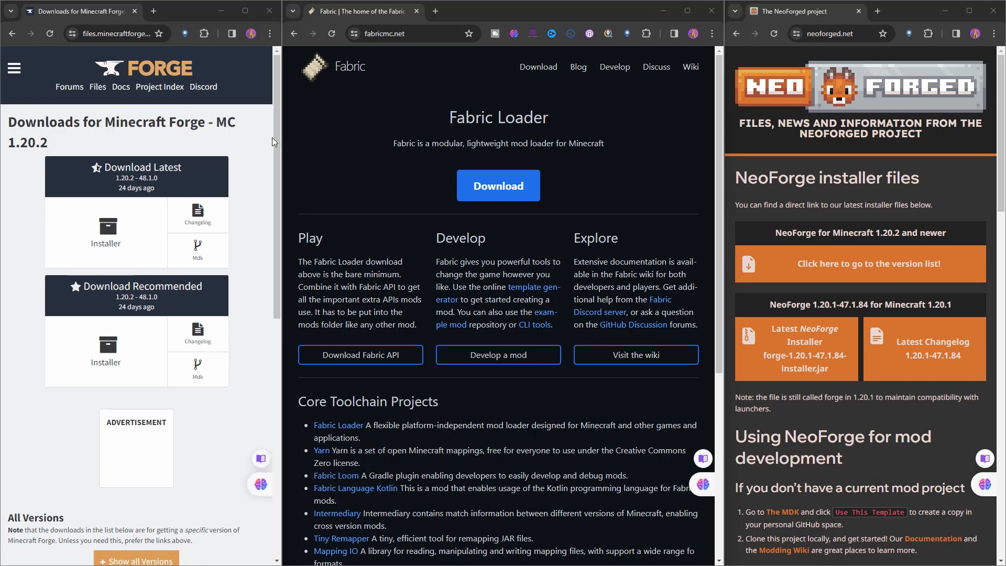
# - Scroll down through the NeoForged site content
pyautogui.scroll(-3)
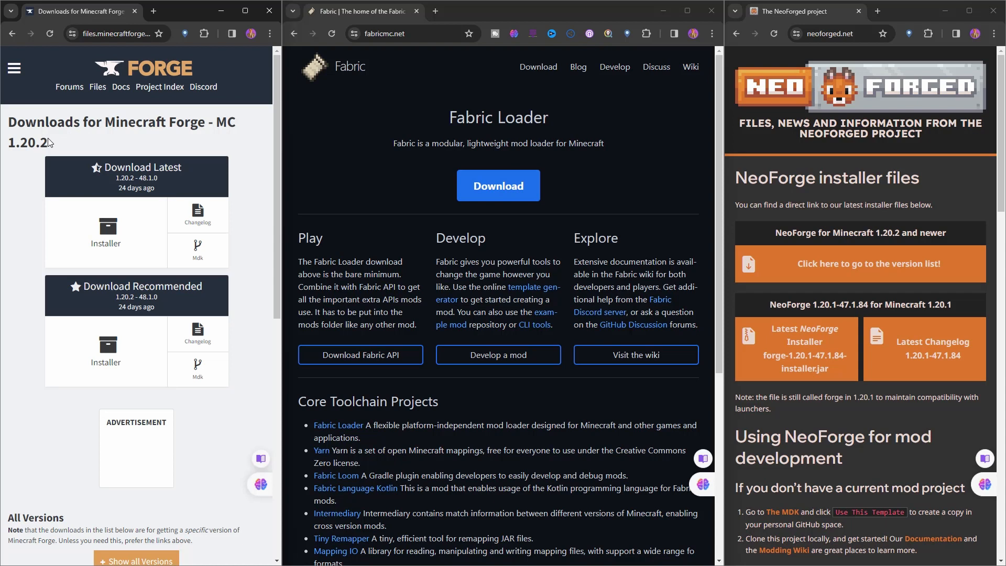
pyautogui.moveTo(225, 98)
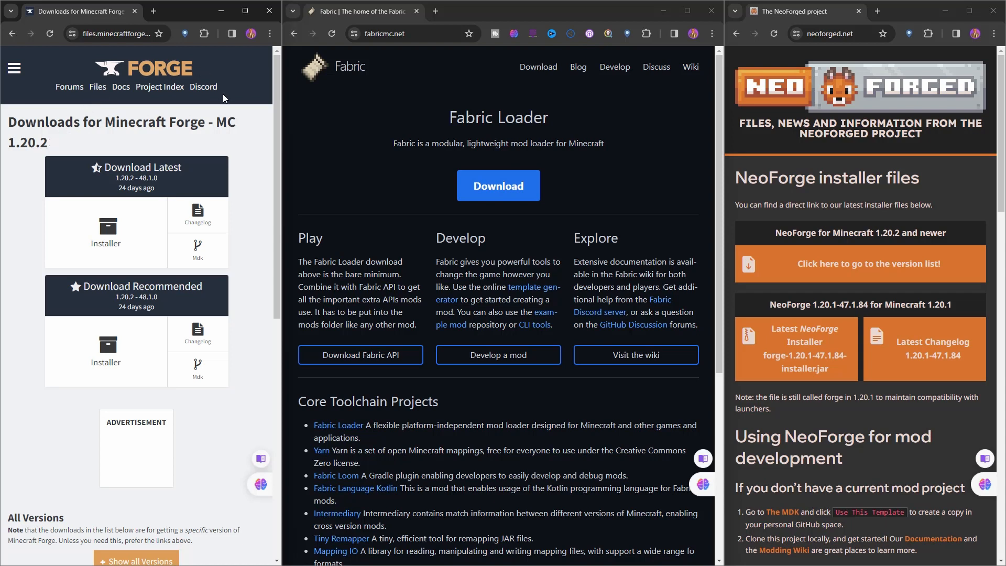
pyautogui.moveTo(249, 162)
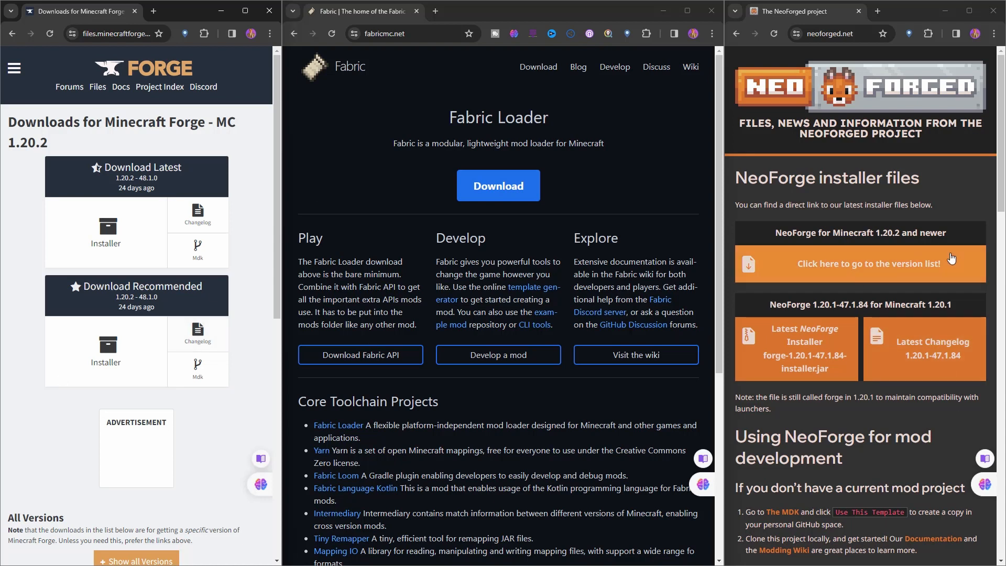
pyautogui.moveTo(237, 290)
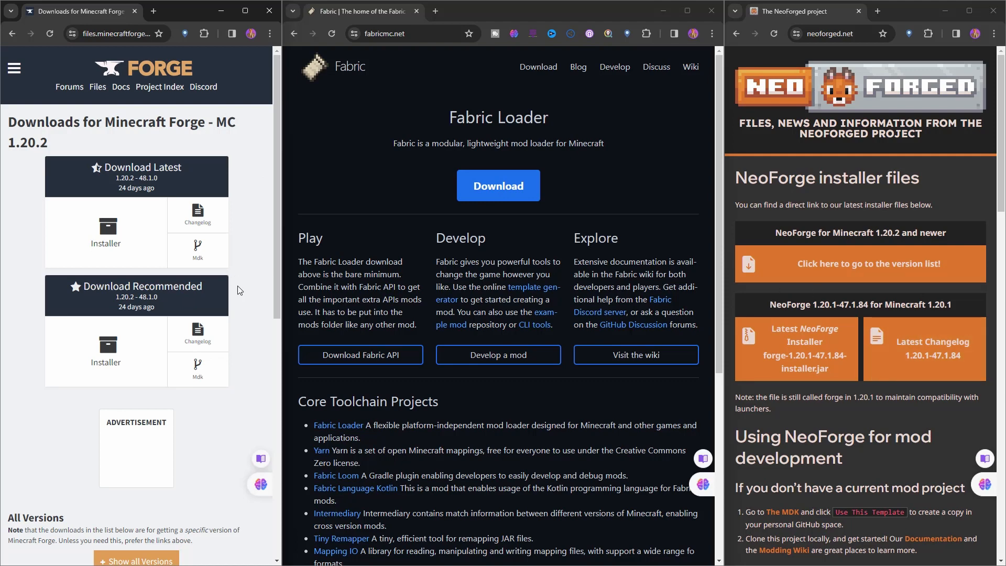
pyautogui.scroll(-3)
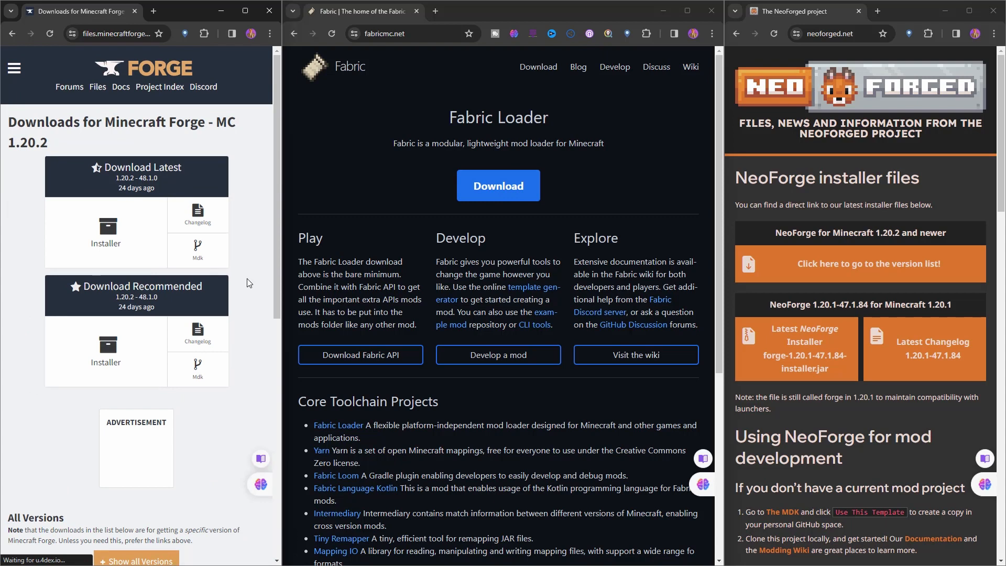
pyautogui.moveTo(826, 201)
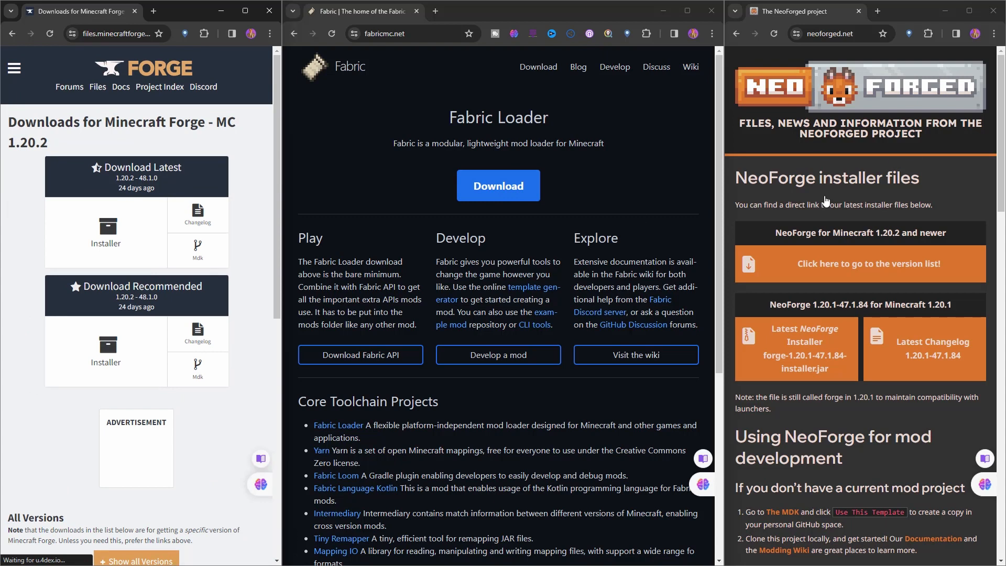
pyautogui.moveTo(884, 221)
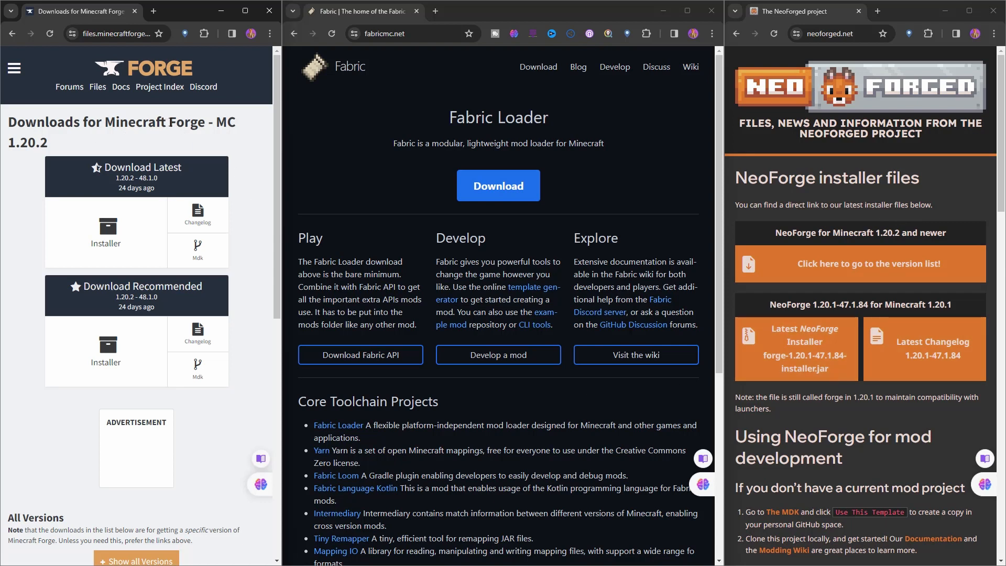
pyautogui.moveTo(262, 171)
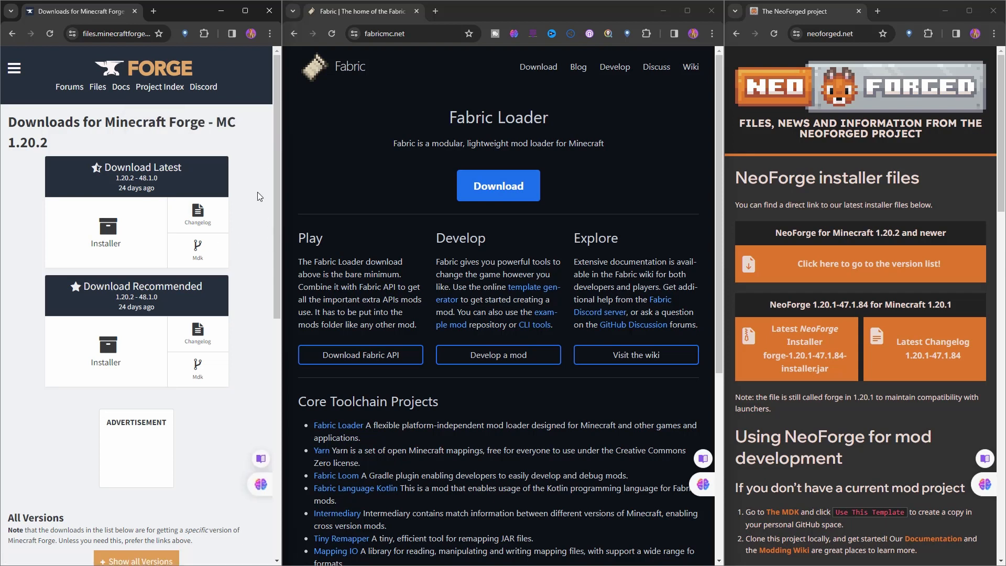
pyautogui.moveTo(267, 201)
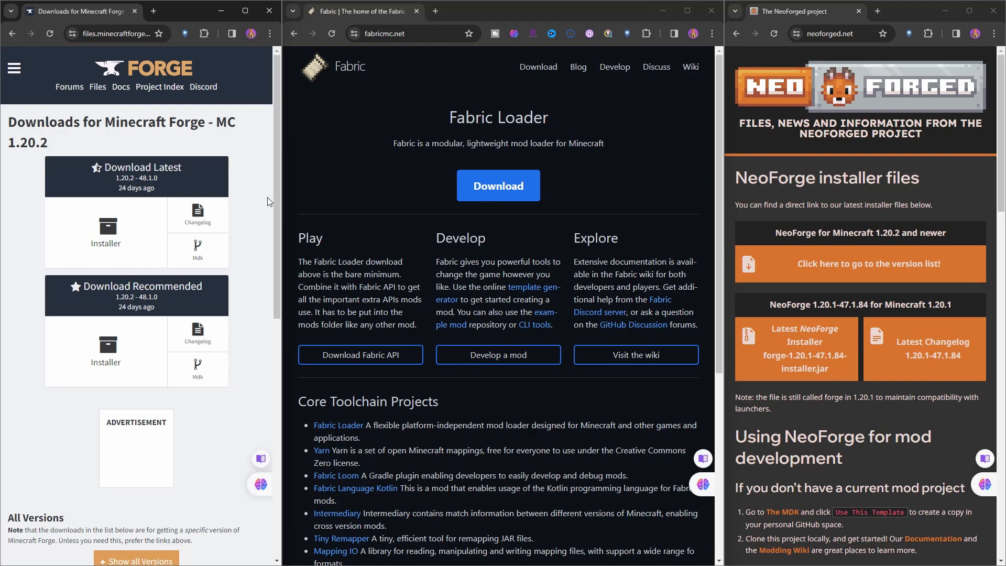
pyautogui.scroll(-3)
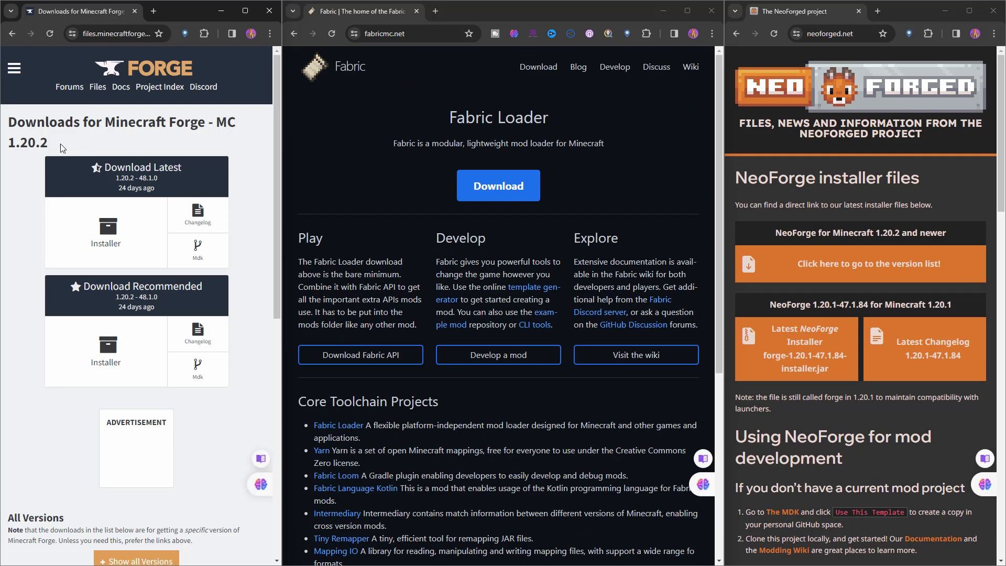
pyautogui.doubleClick(27, 142)
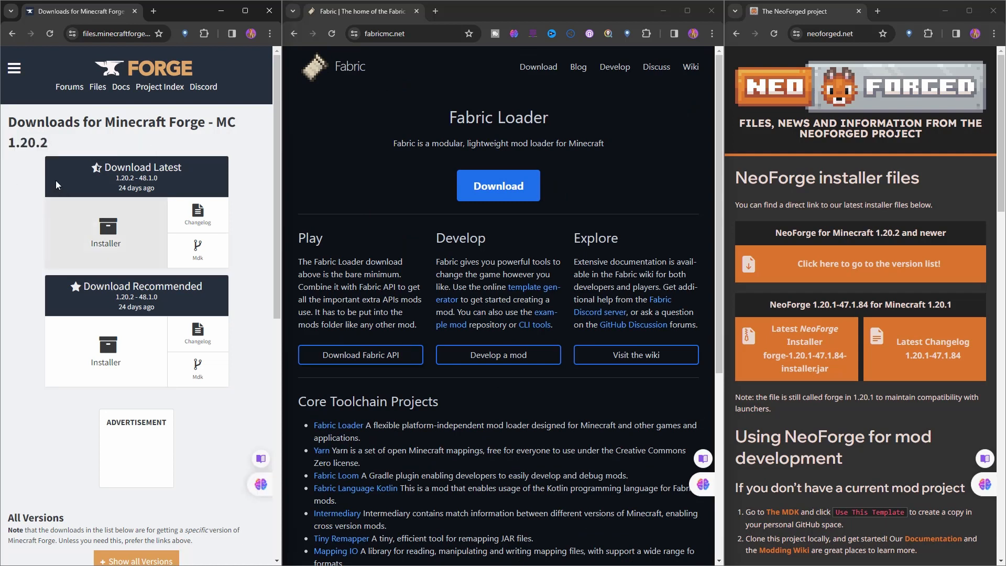
pyautogui.moveTo(54, 144)
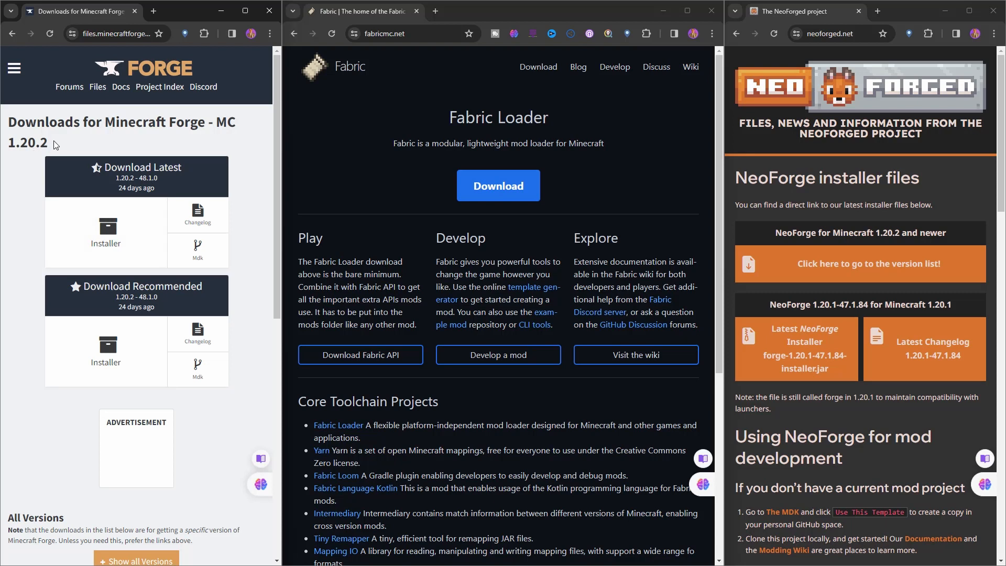
pyautogui.moveTo(239, 163)
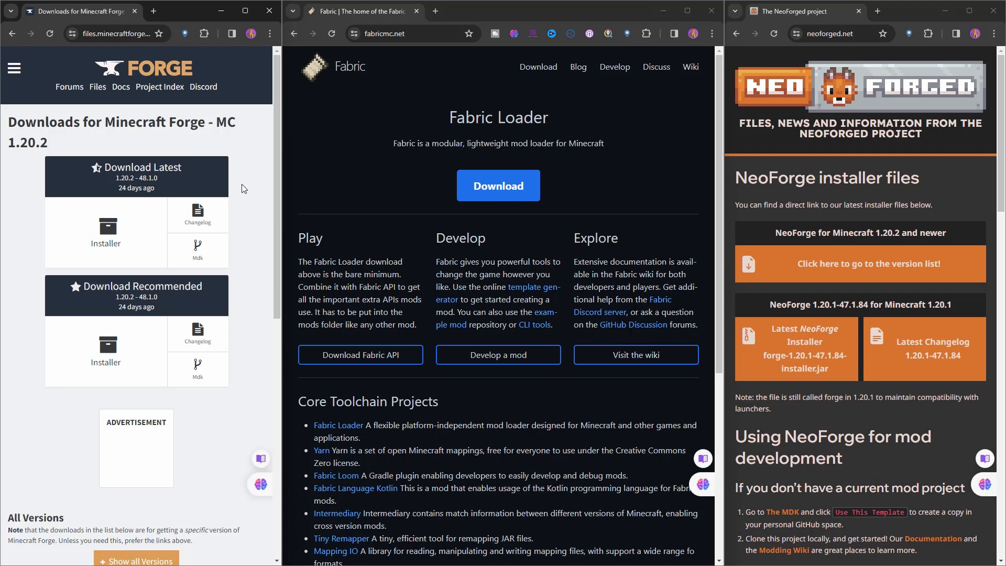
pyautogui.moveTo(167, 184)
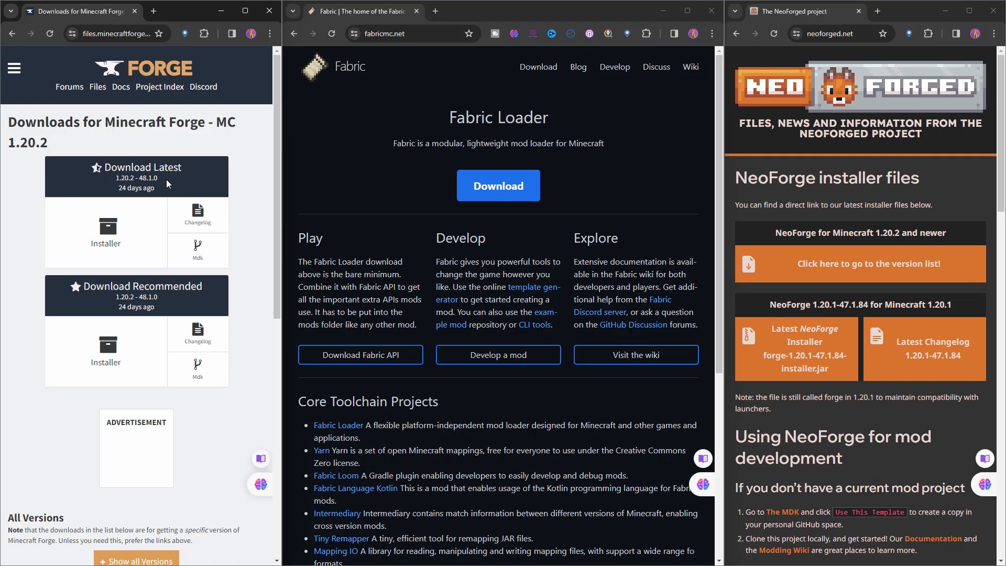
pyautogui.scroll(-3)
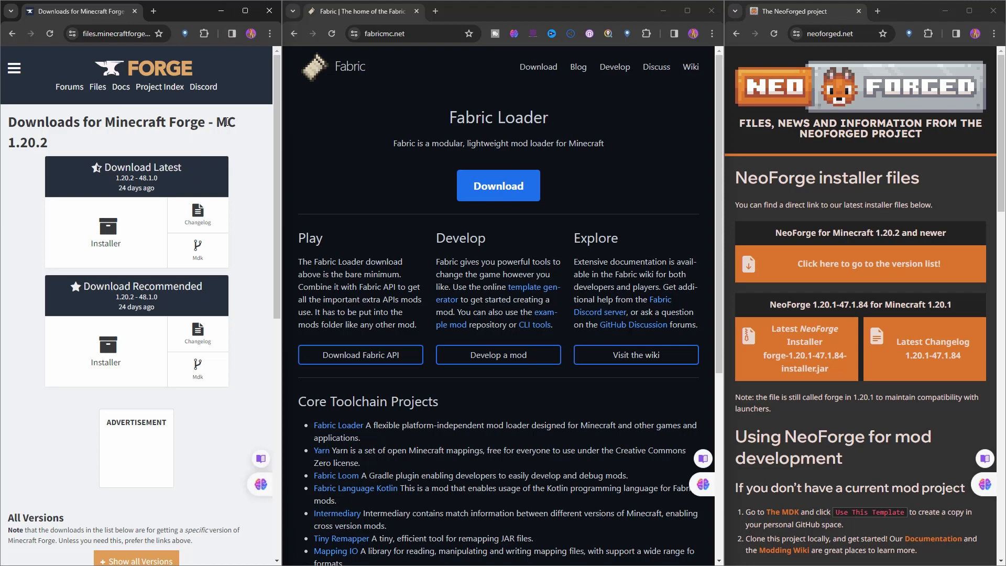
pyautogui.moveTo(319, 94)
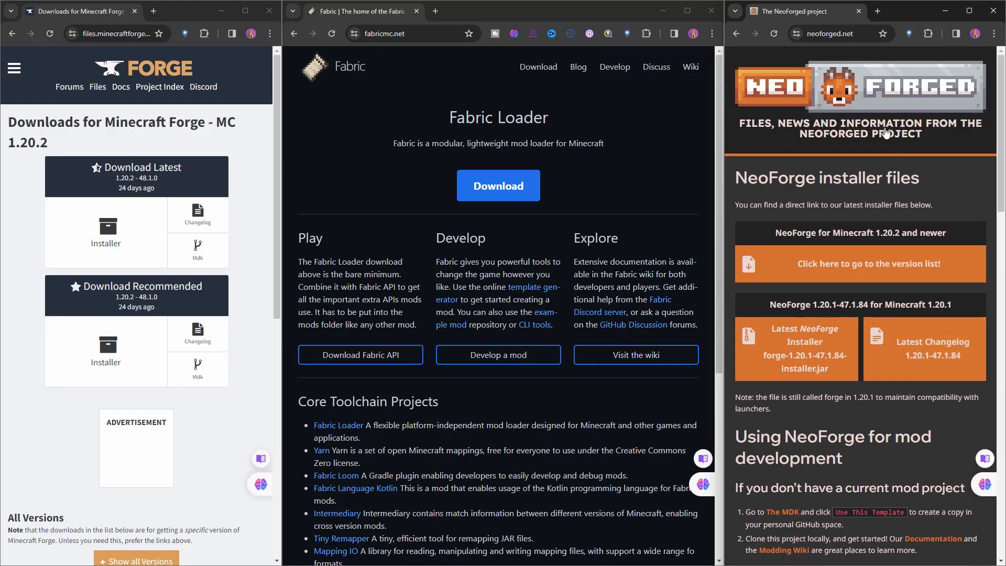
# - Open the 'What is happening?' news post and read down through it
pyautogui.click(835, 34)
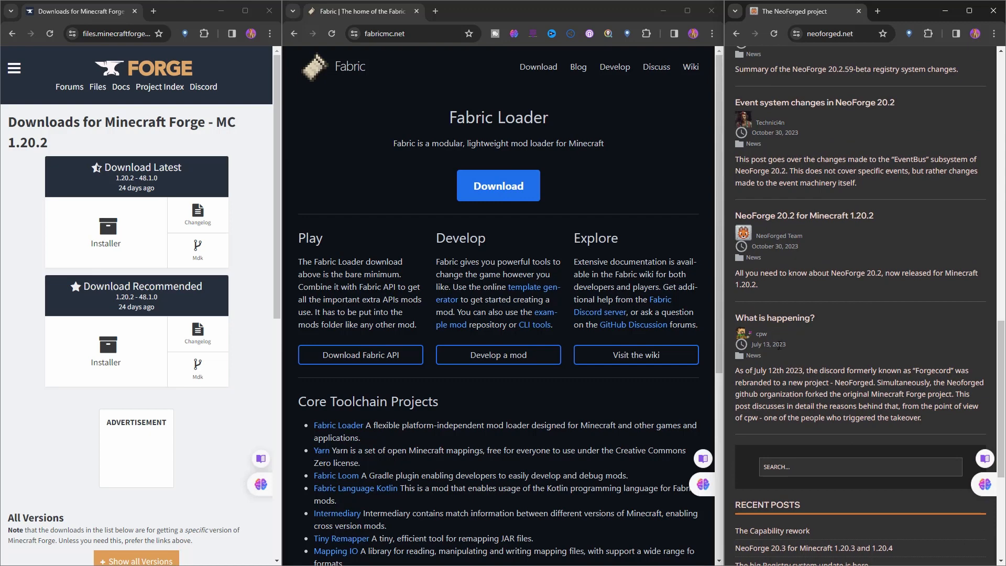
pyautogui.click(773, 318)
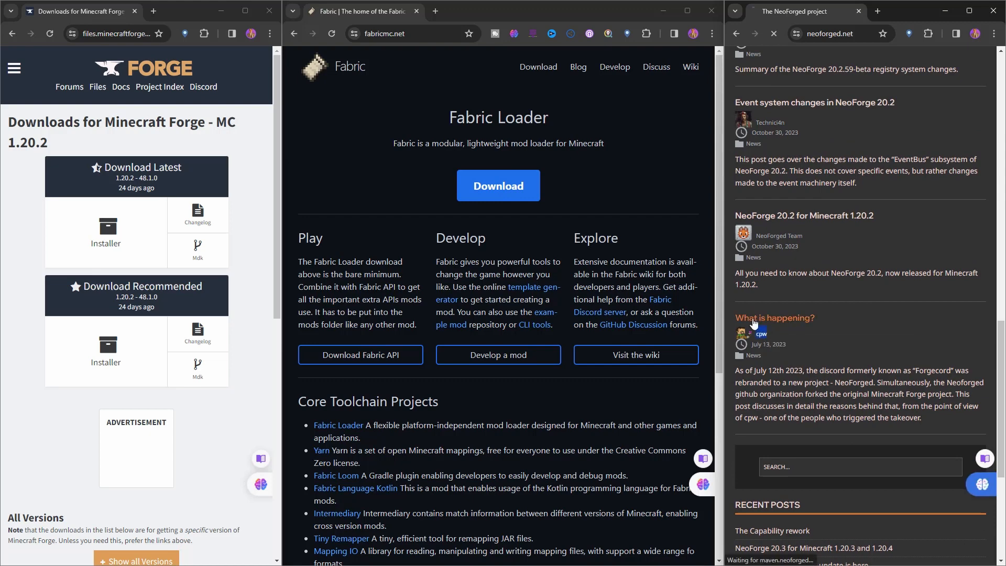
pyautogui.click(775, 318)
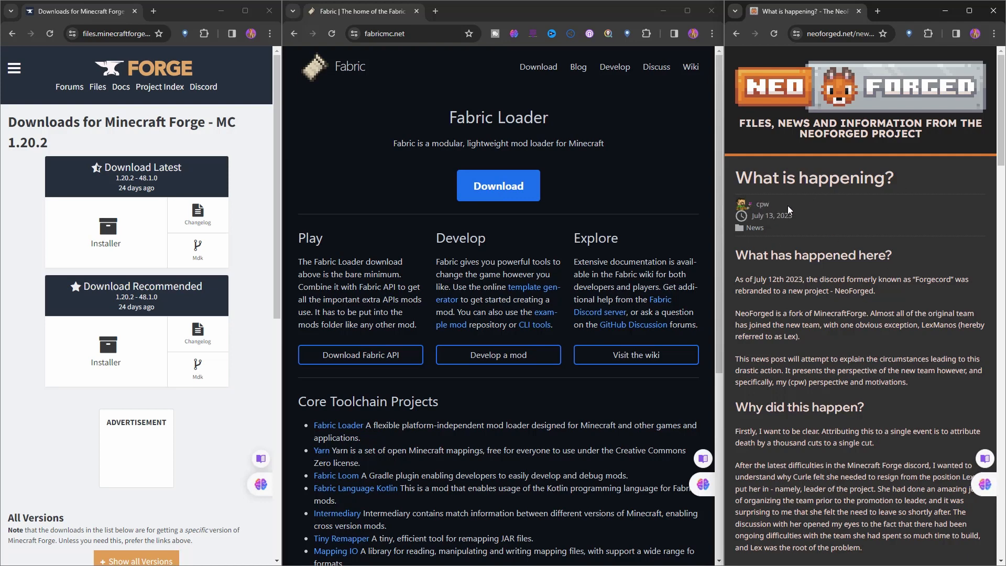
pyautogui.scroll(-3)
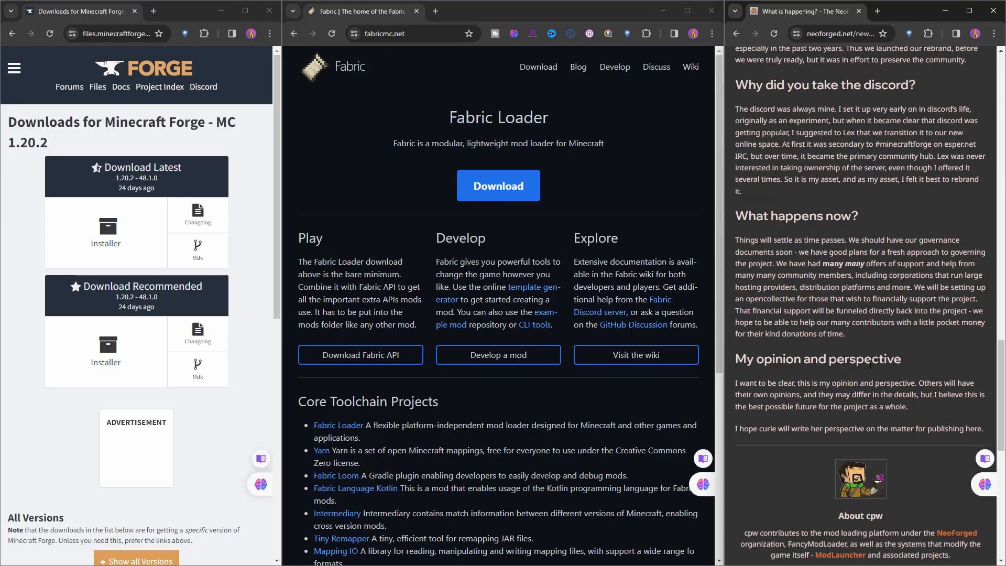
pyautogui.scroll(-3)
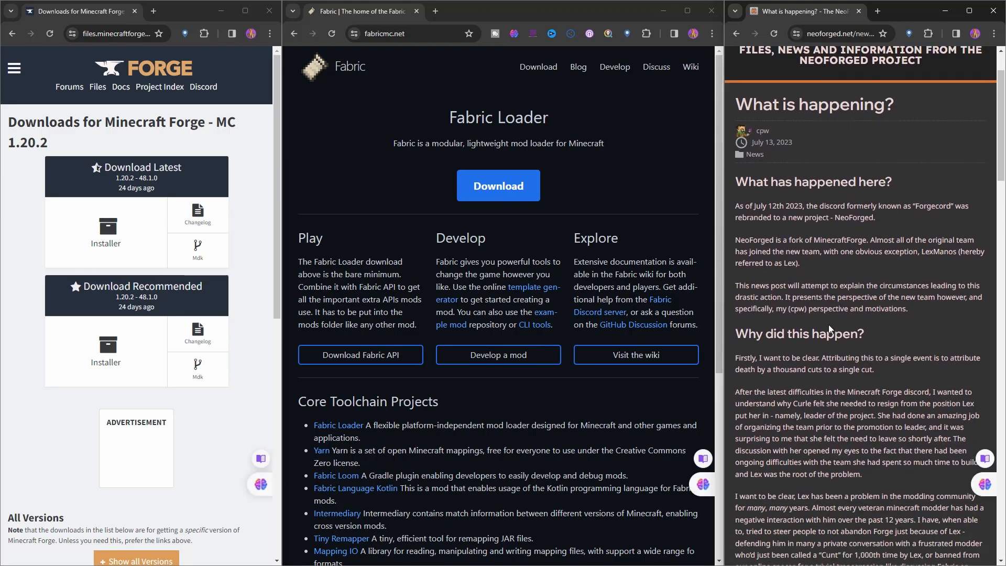
pyautogui.scroll(-3)
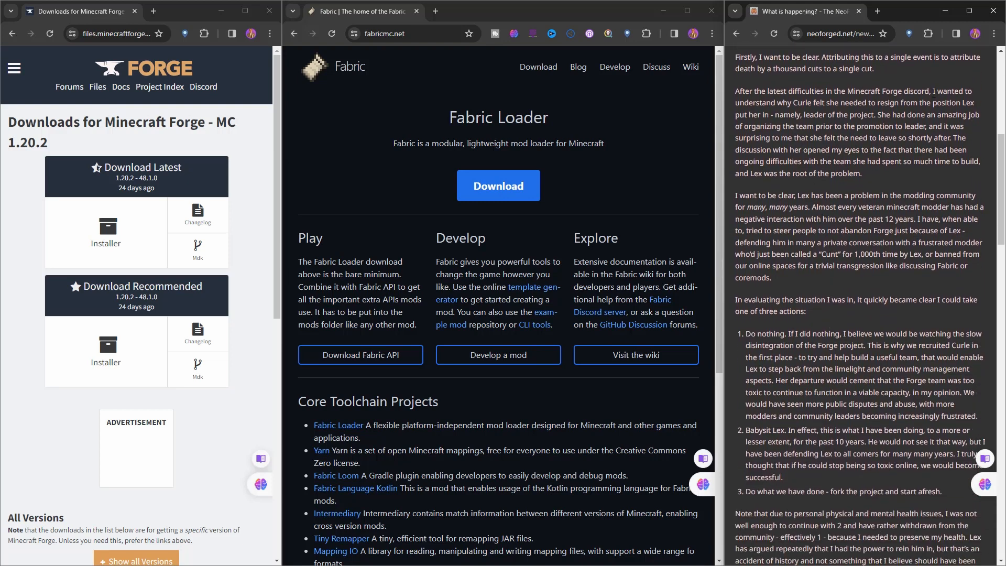
pyautogui.scroll(-3)
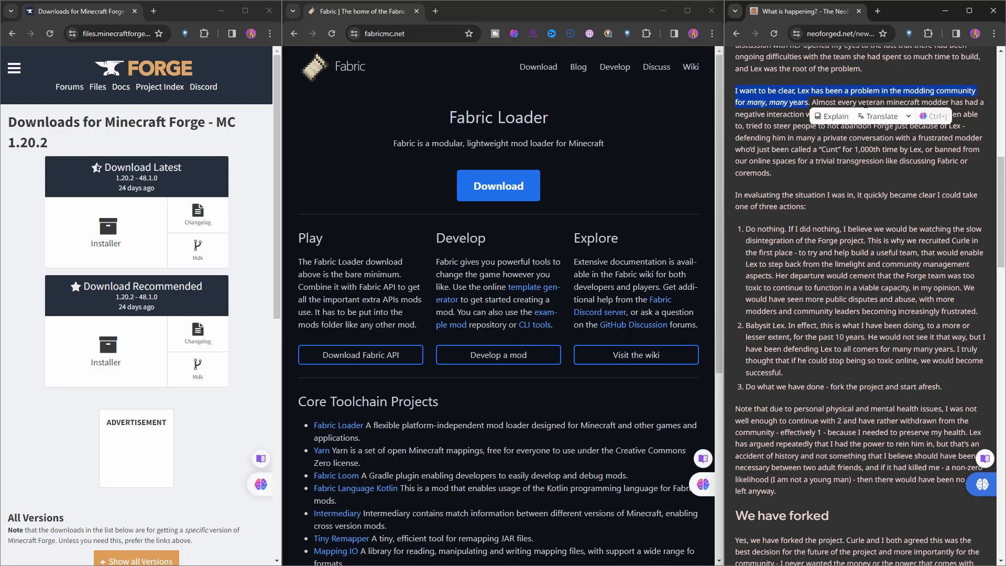
# - Bring up the NeoForged news post list and scroll around it
pyautogui.click(952, 85)
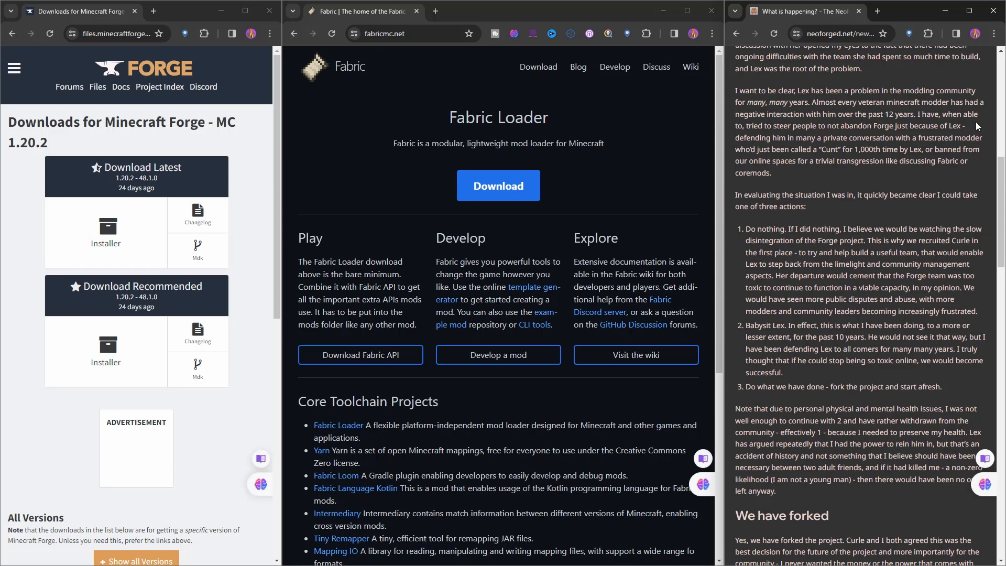
pyautogui.moveTo(803, 137)
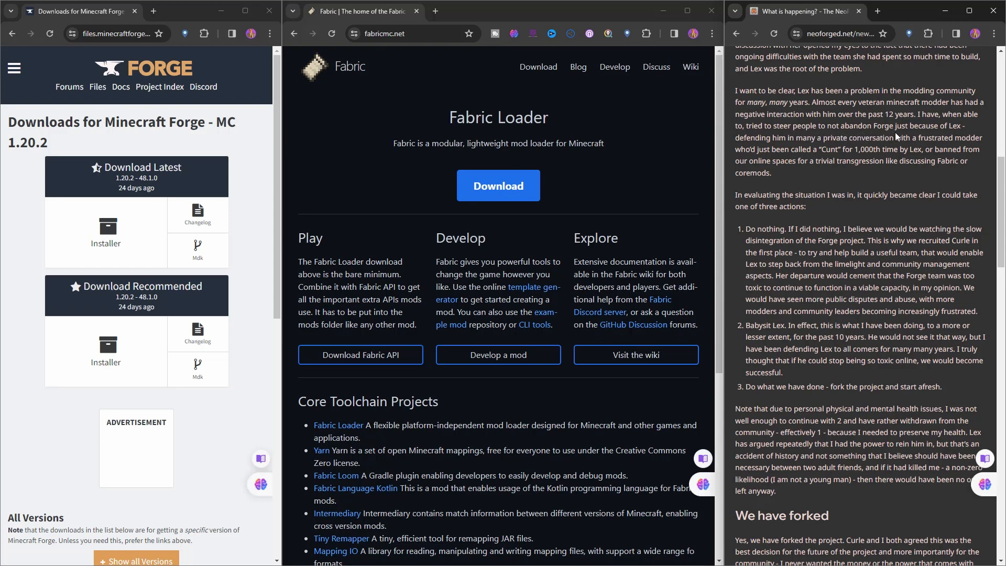
pyautogui.moveTo(895, 137)
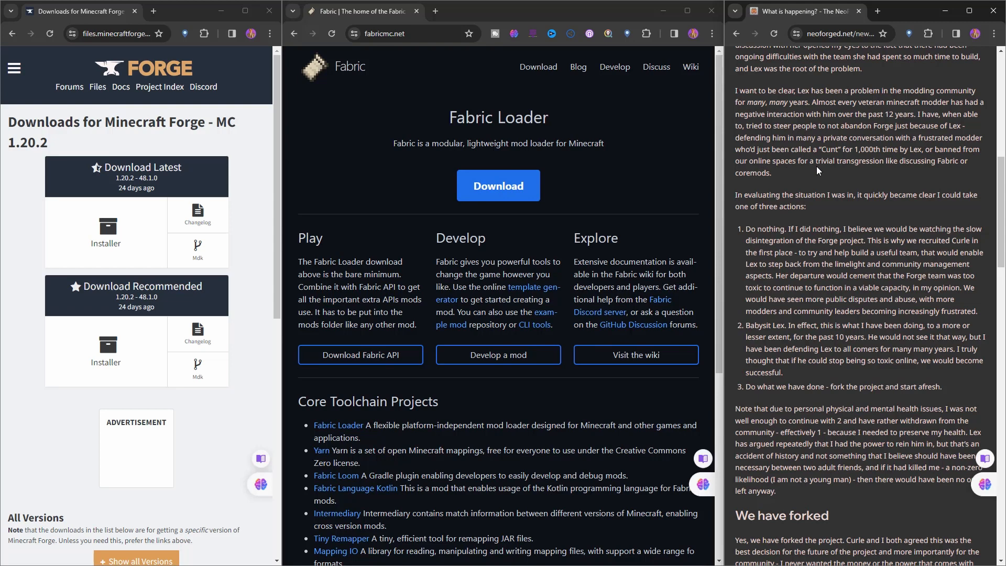
pyautogui.moveTo(904, 171)
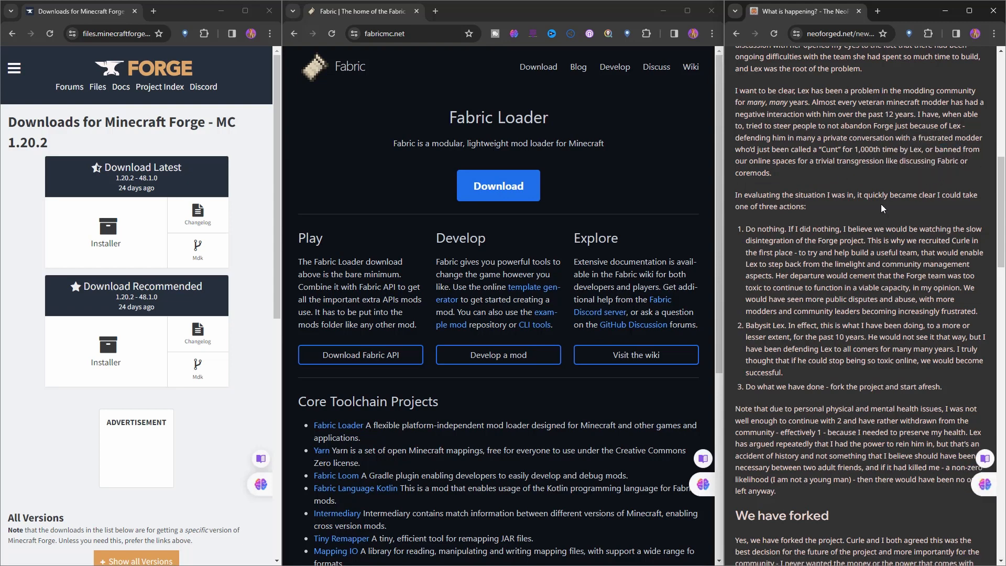
pyautogui.scroll(-3)
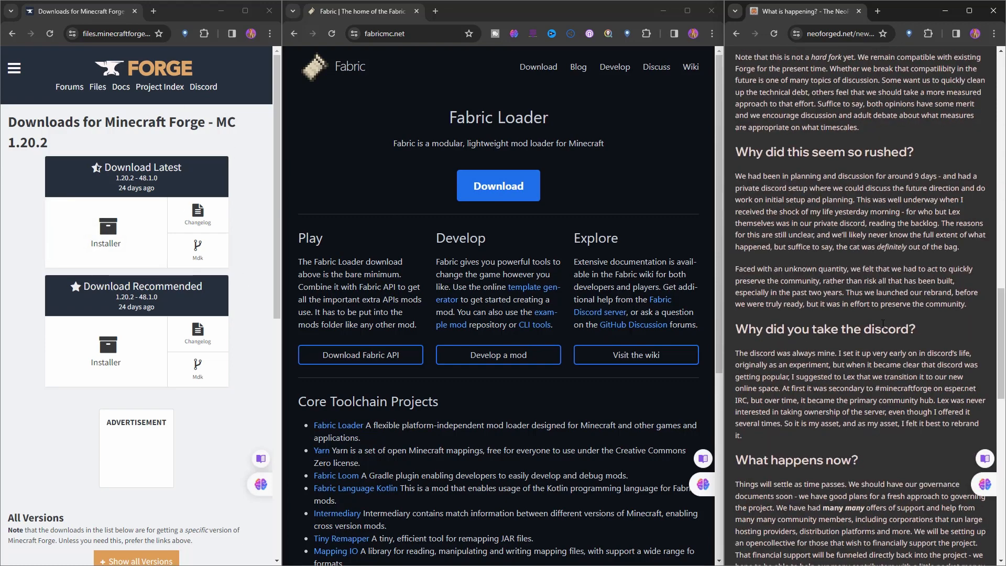
pyautogui.scroll(3)
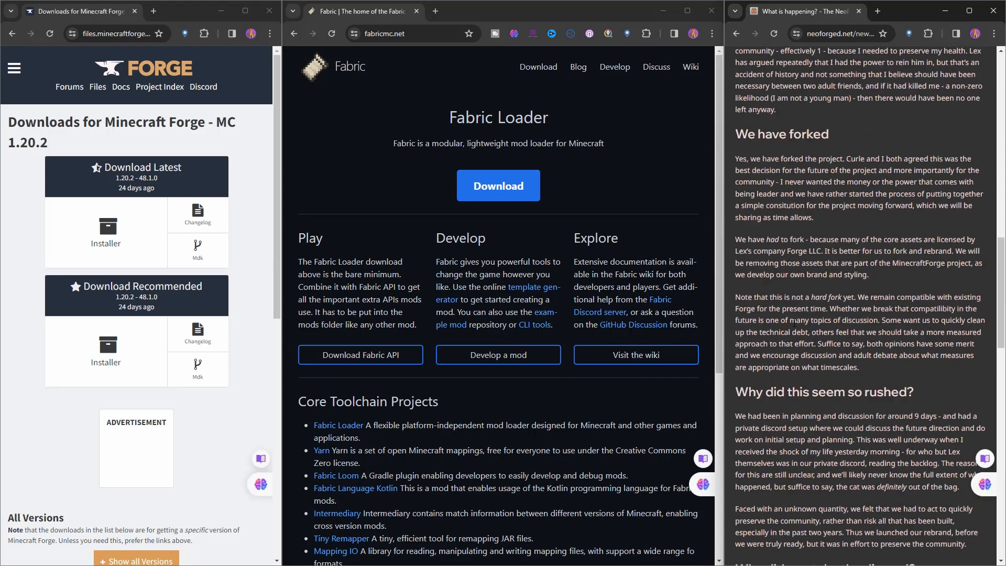
pyautogui.scroll(3)
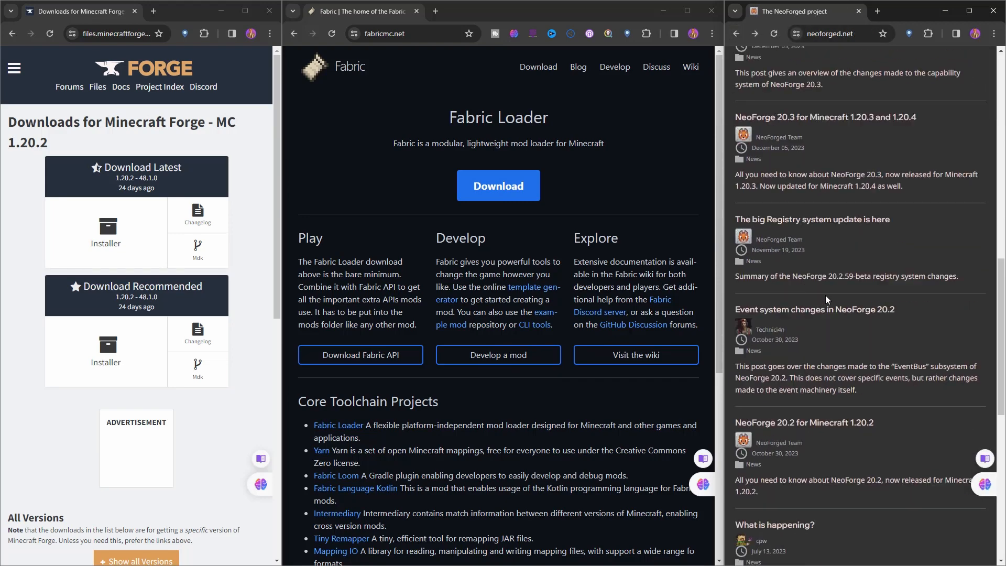
# - Scroll the NeoForged homepage's Latest News and the 1.20.1 installer files section
pyautogui.scroll(-3)
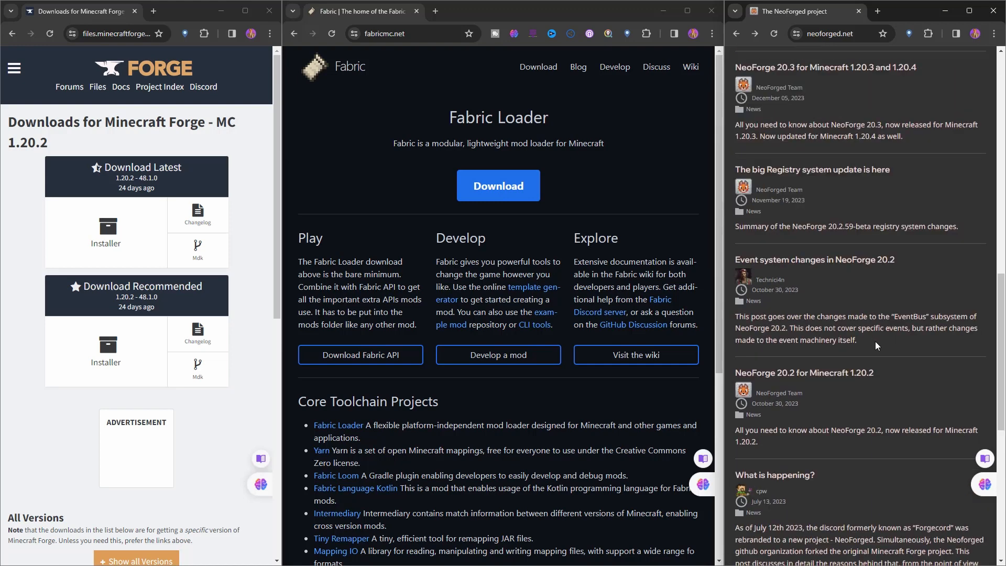
pyautogui.moveTo(804, 373)
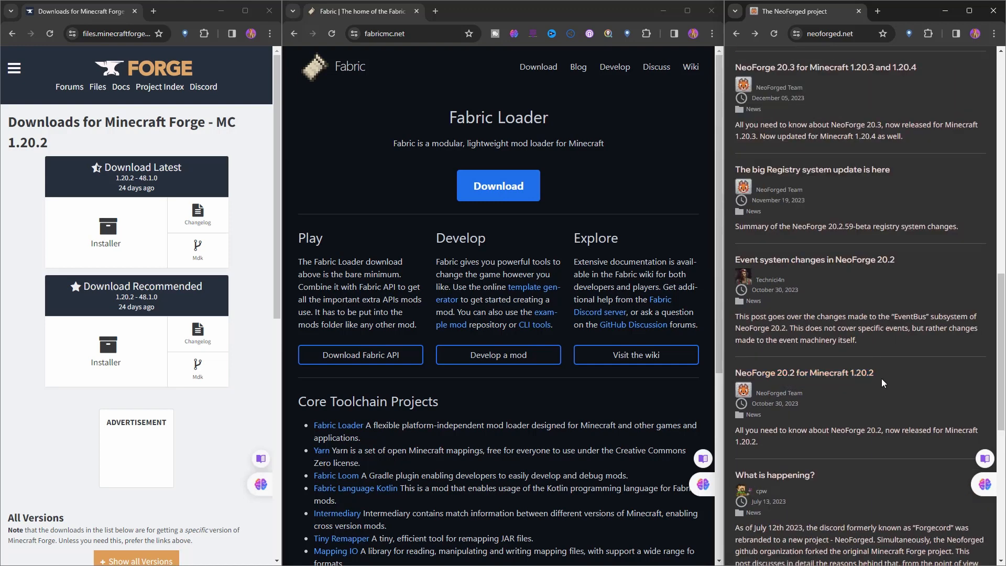
pyautogui.scroll(-3)
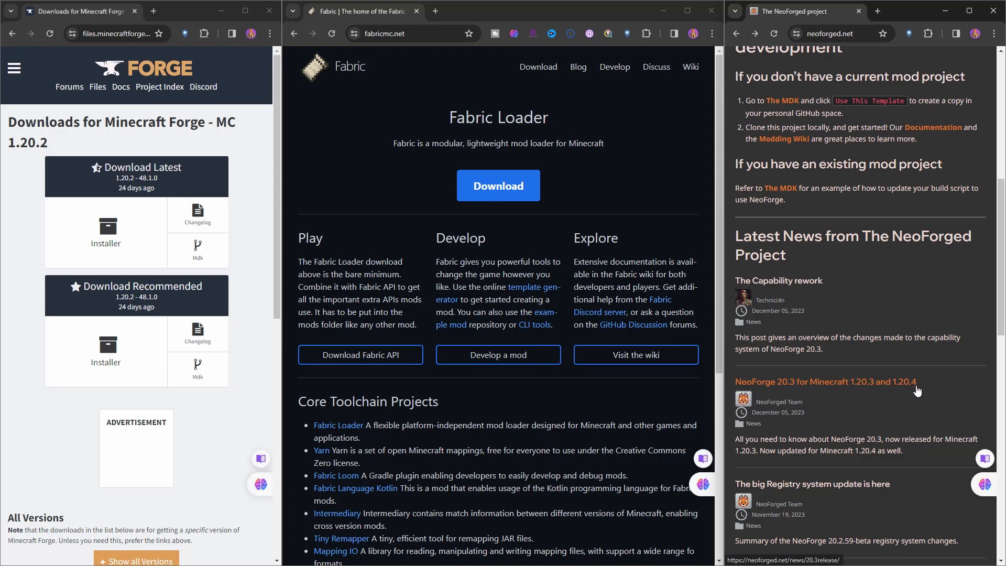
pyautogui.moveTo(915, 449)
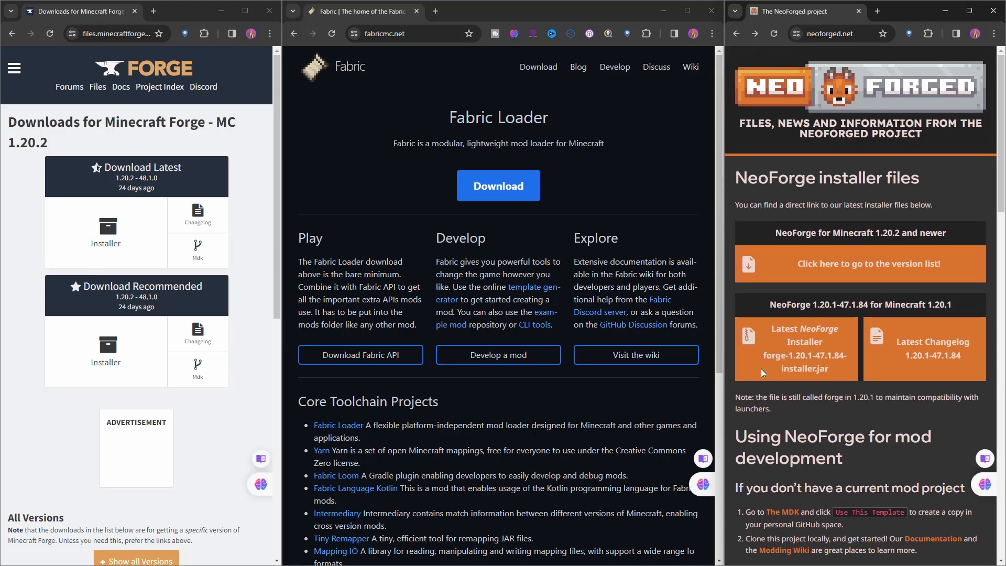
pyautogui.scroll(-3)
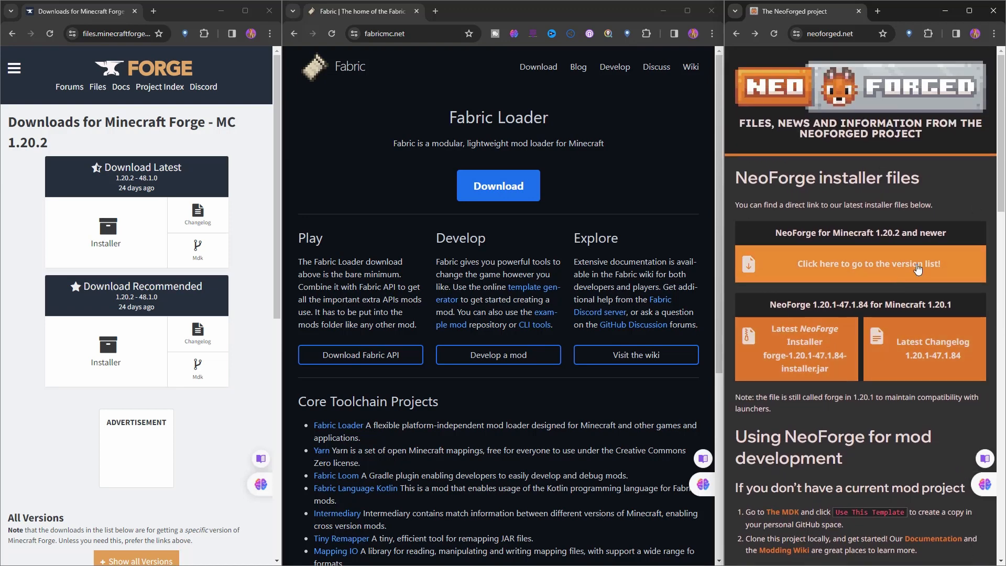
pyautogui.moveTo(797, 349)
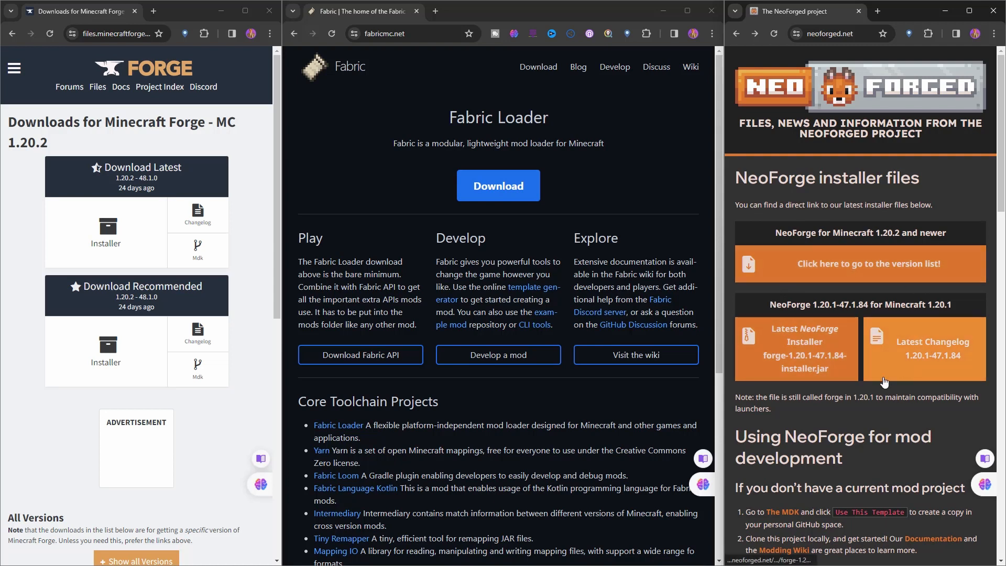
pyautogui.moveTo(828, 372)
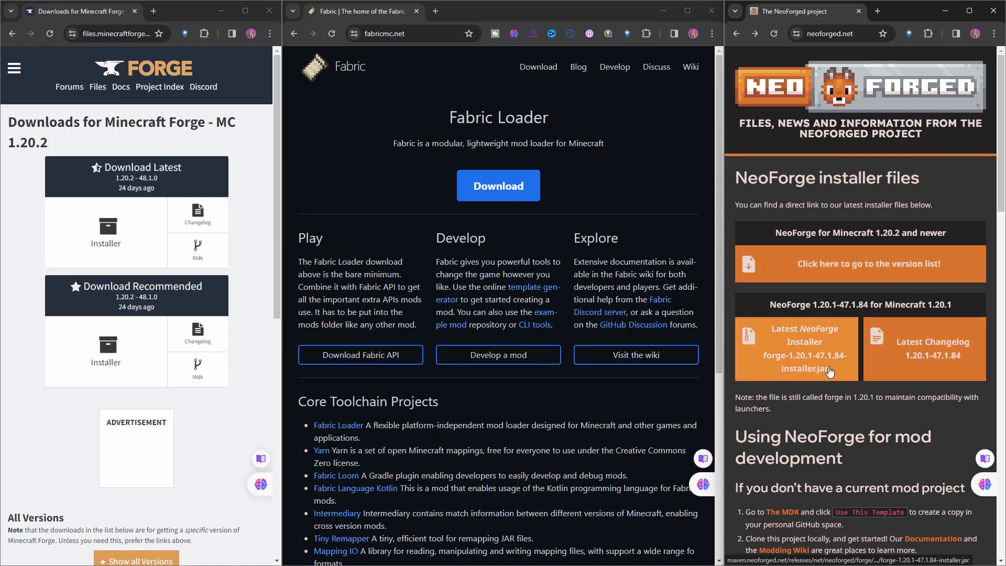
pyautogui.moveTo(795, 349)
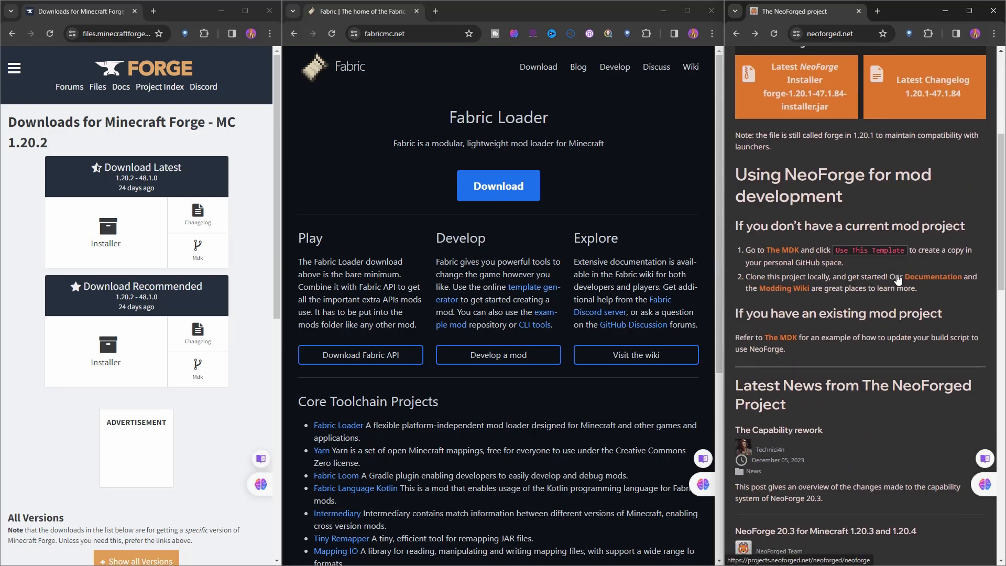
pyautogui.scroll(-3)
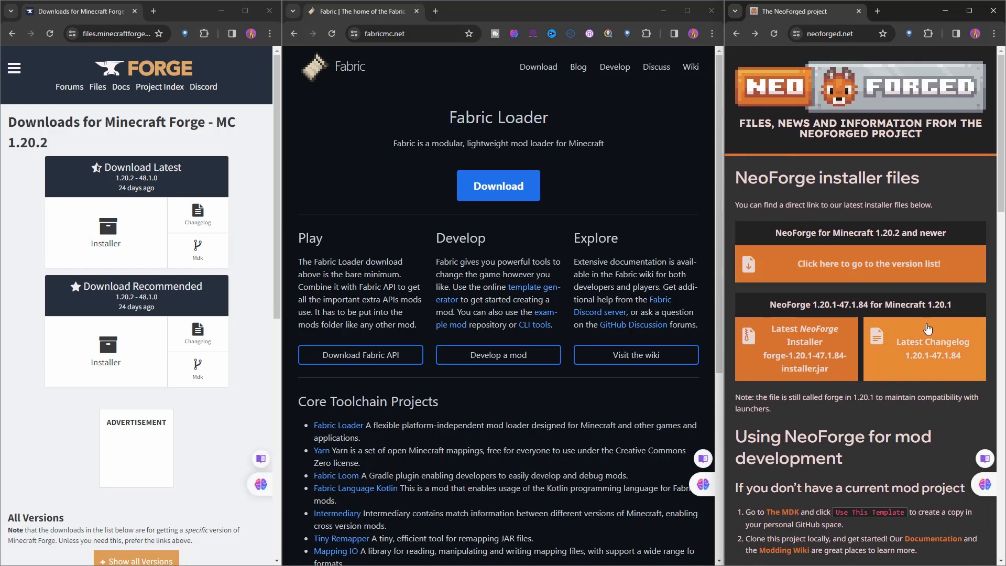
pyautogui.moveTo(889, 419)
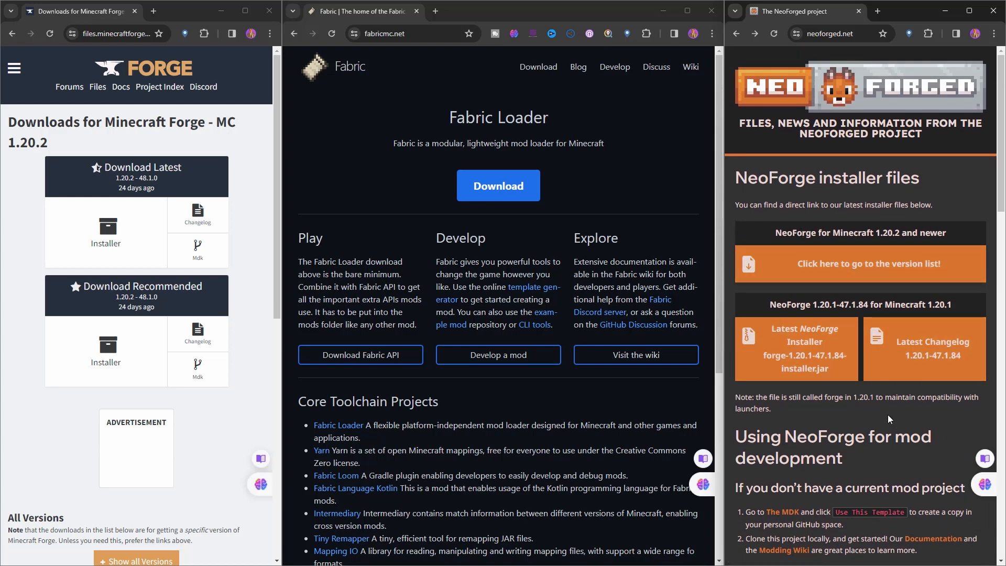
pyautogui.moveTo(924, 419)
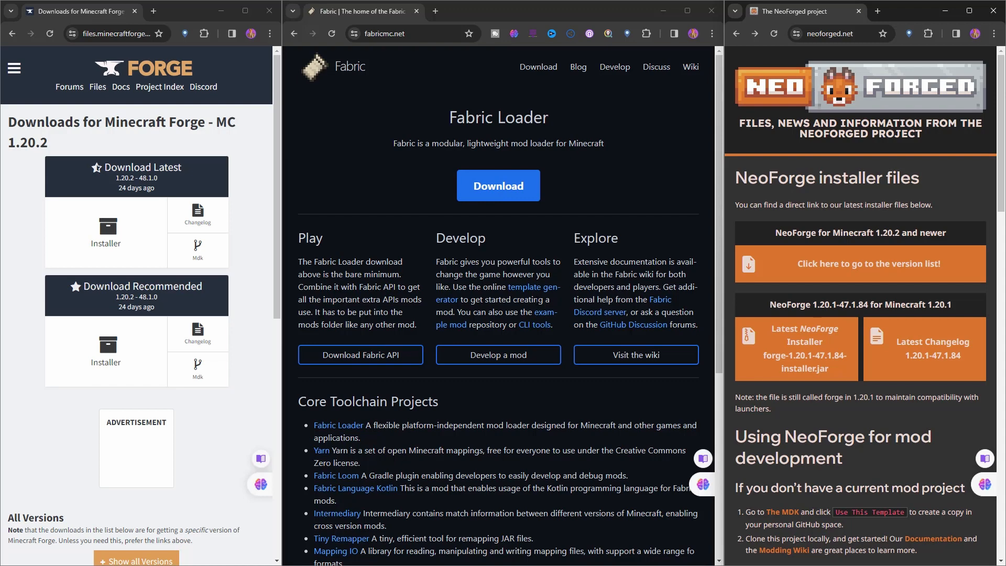
# - Scroll fabricmc.net to Latest Blog Posts and the 1.20.3 & 1.20.4 post
pyautogui.scroll(-3)
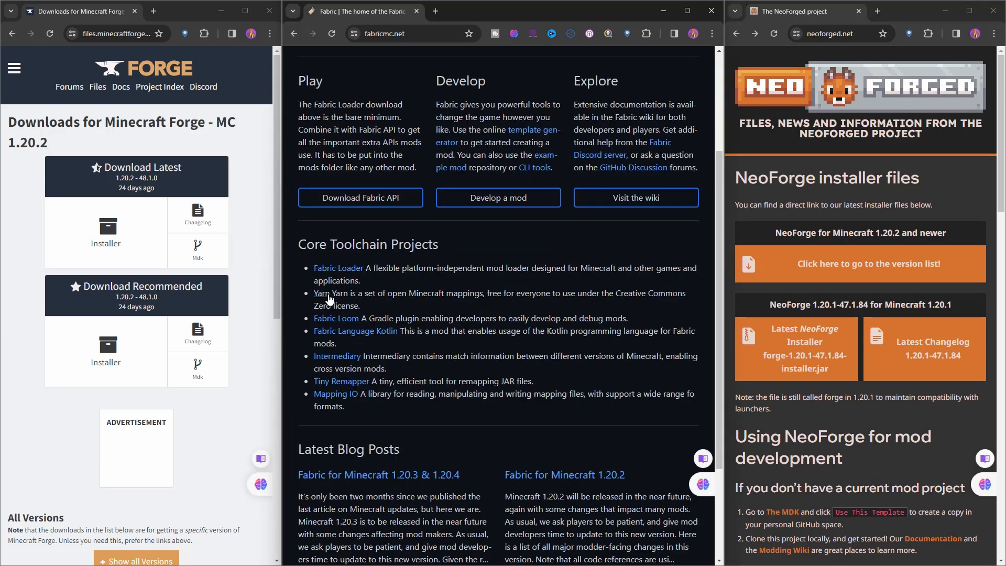
pyautogui.moveTo(335, 394)
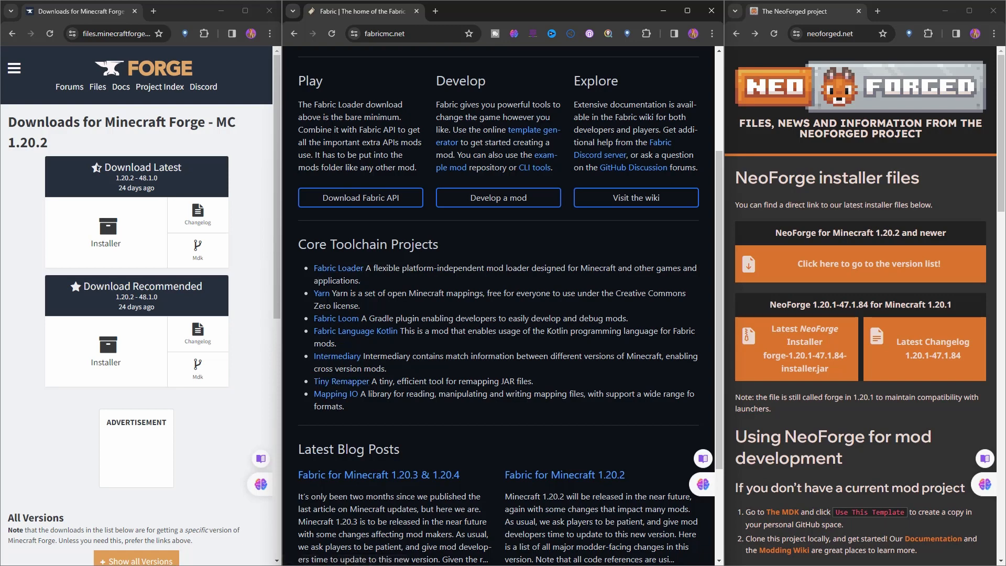
pyautogui.moveTo(351, 343)
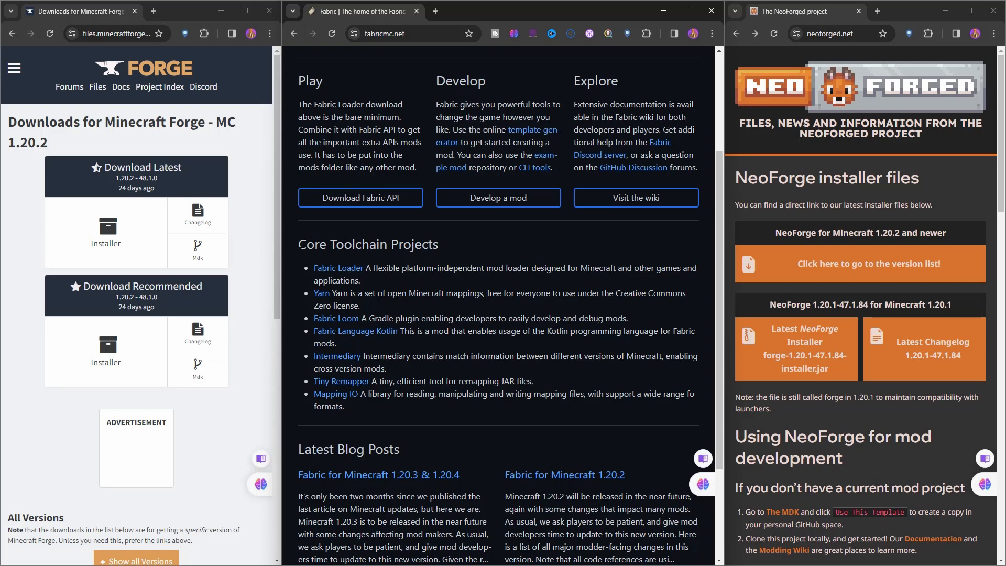
pyautogui.moveTo(447, 371)
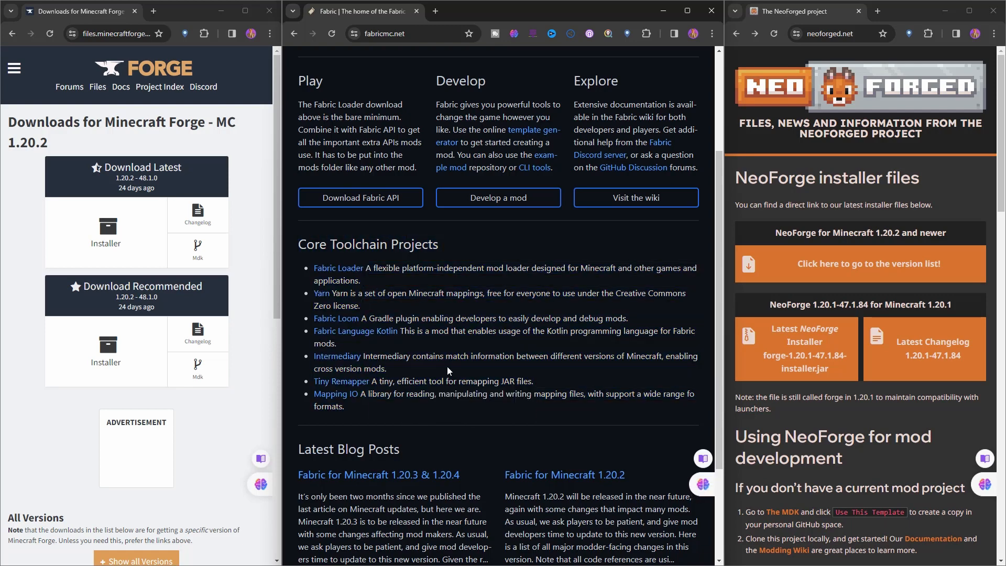
pyautogui.scroll(-3)
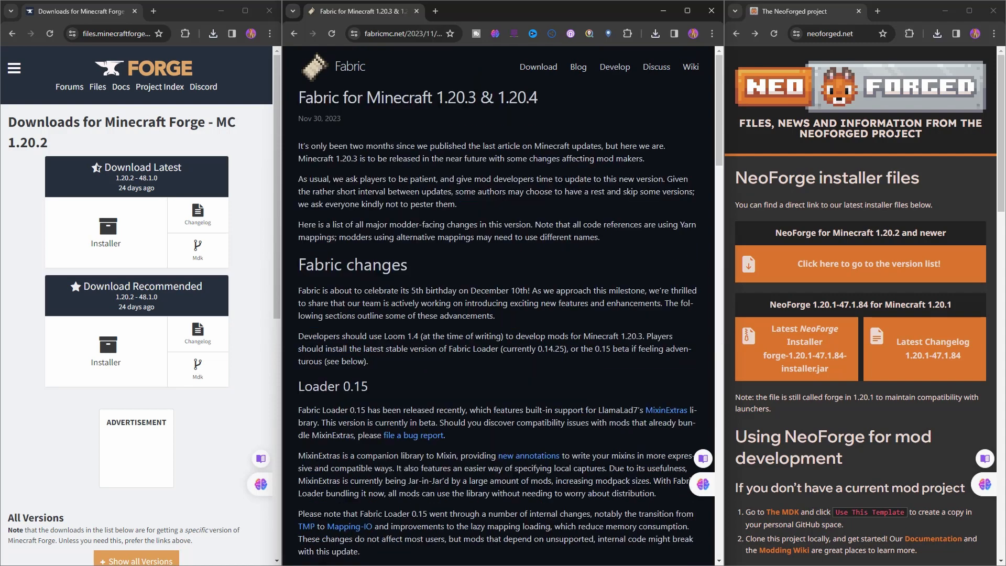
# - Reopen the 1.20.3 & 1.20.4 post from the Fabric Blog list and scroll to Loom 1.4
pyautogui.click(577, 66)
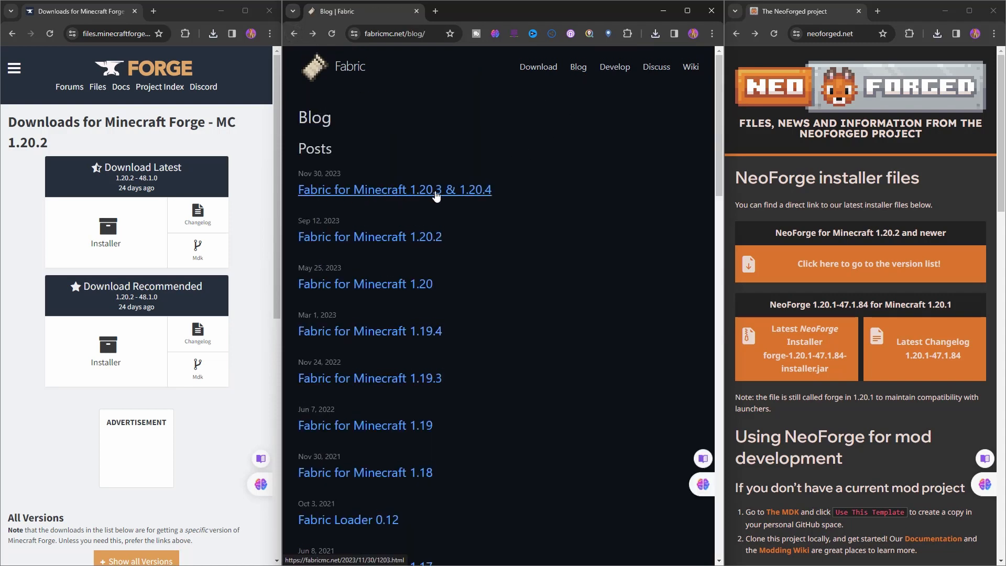
pyautogui.click(395, 189)
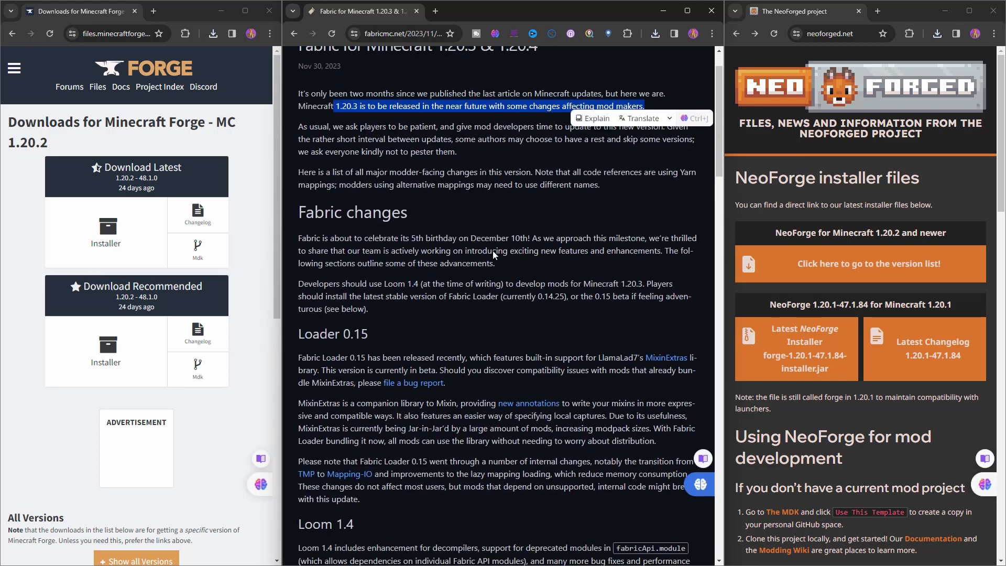
pyautogui.scroll(-3)
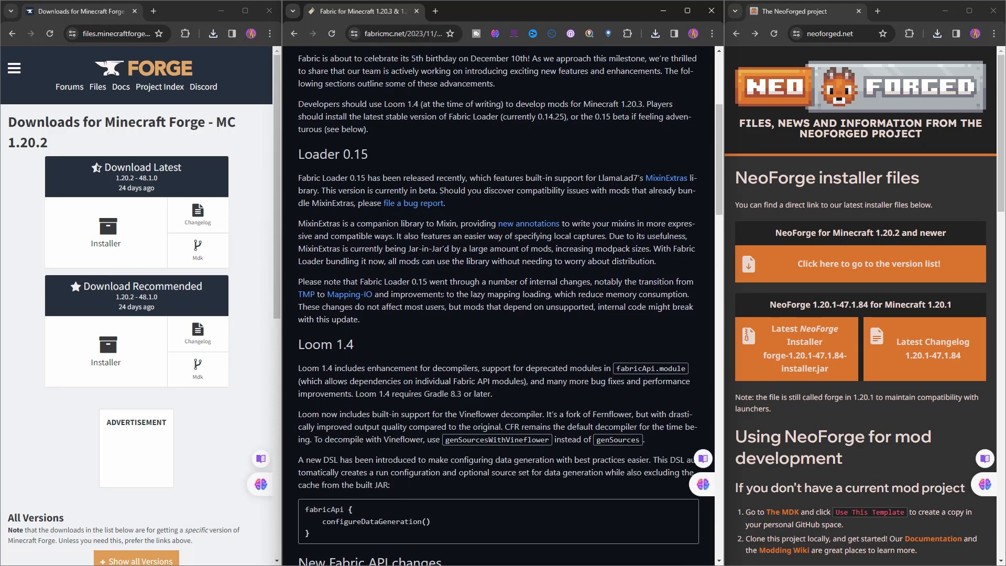
pyautogui.scroll(-3)
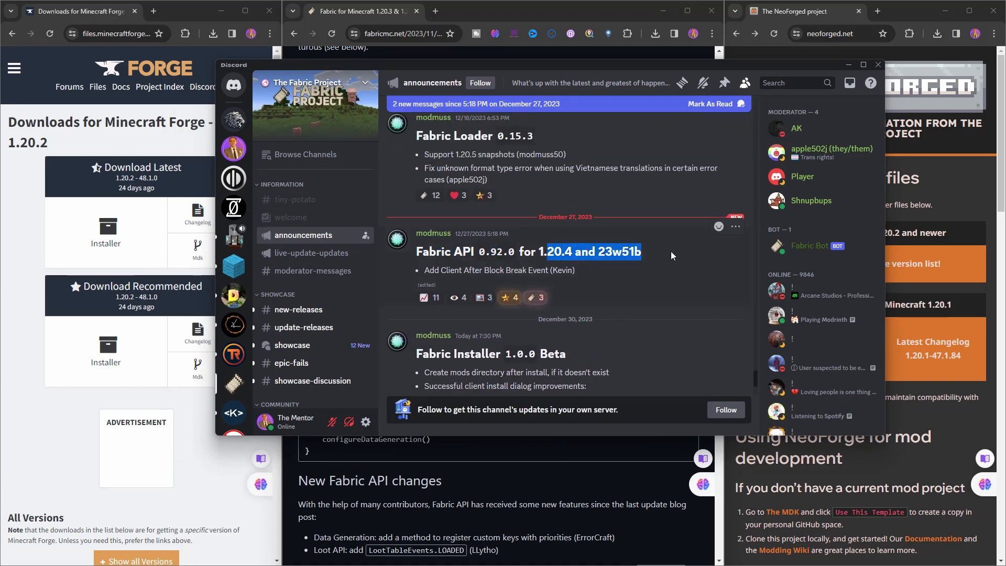
pyautogui.scroll(-3)
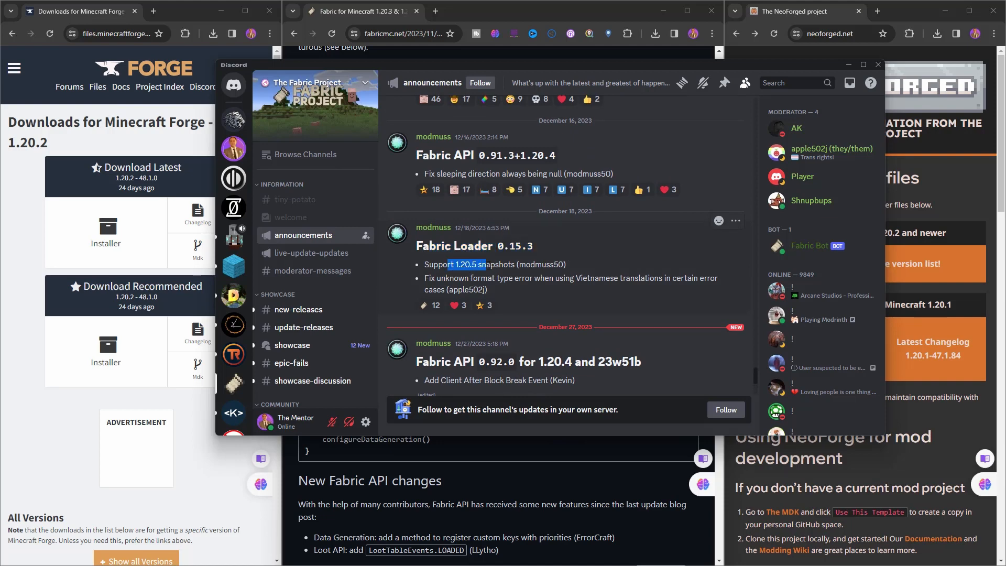
pyautogui.moveTo(471, 263); pyautogui.dragTo(594, 264)
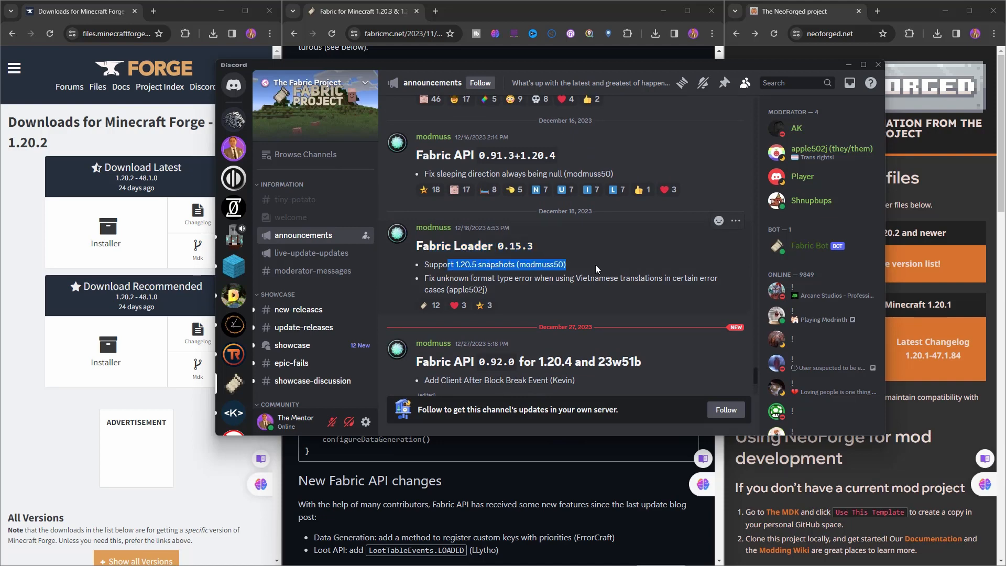
pyautogui.scroll(-3)
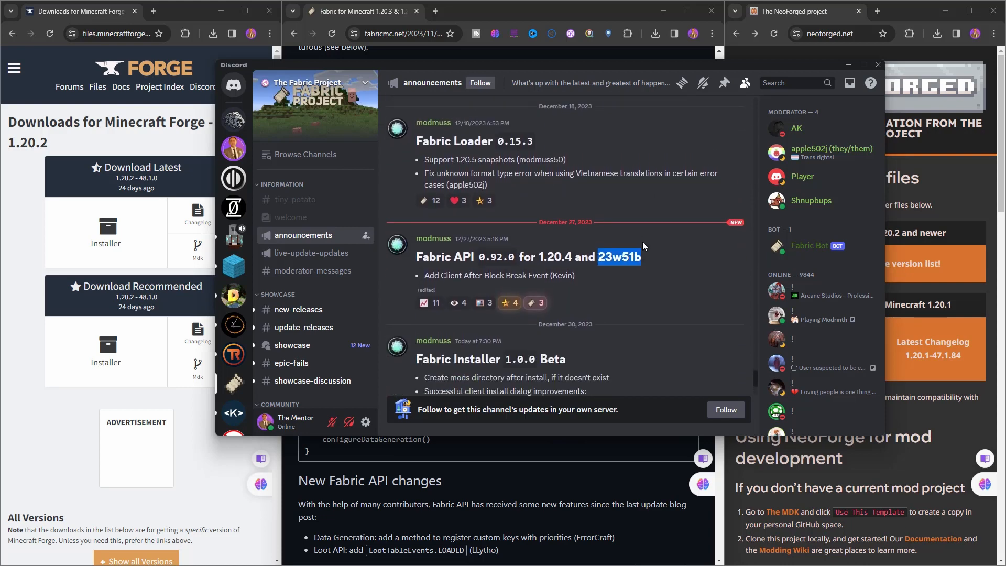
pyautogui.scroll(-3)
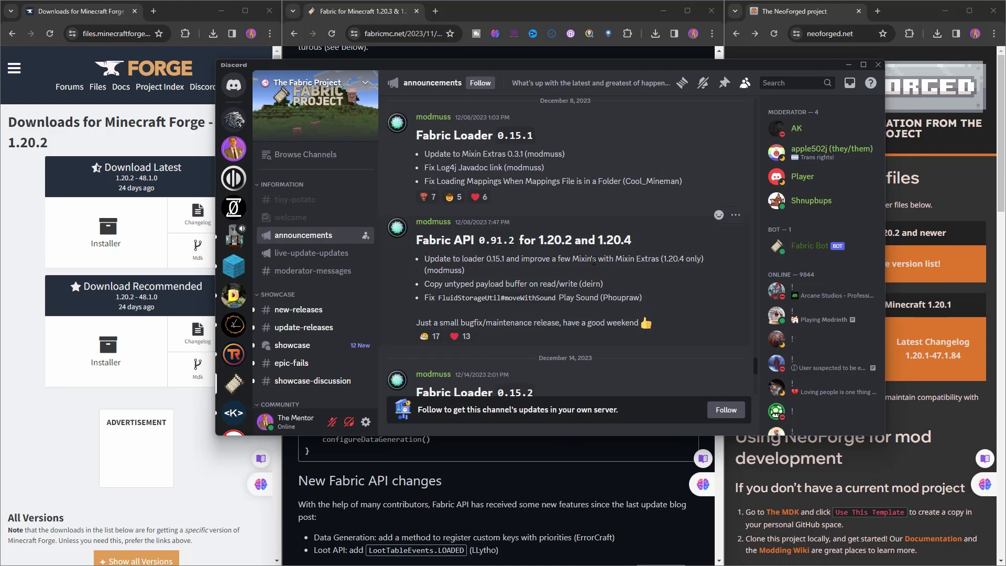
pyautogui.scroll(-3)
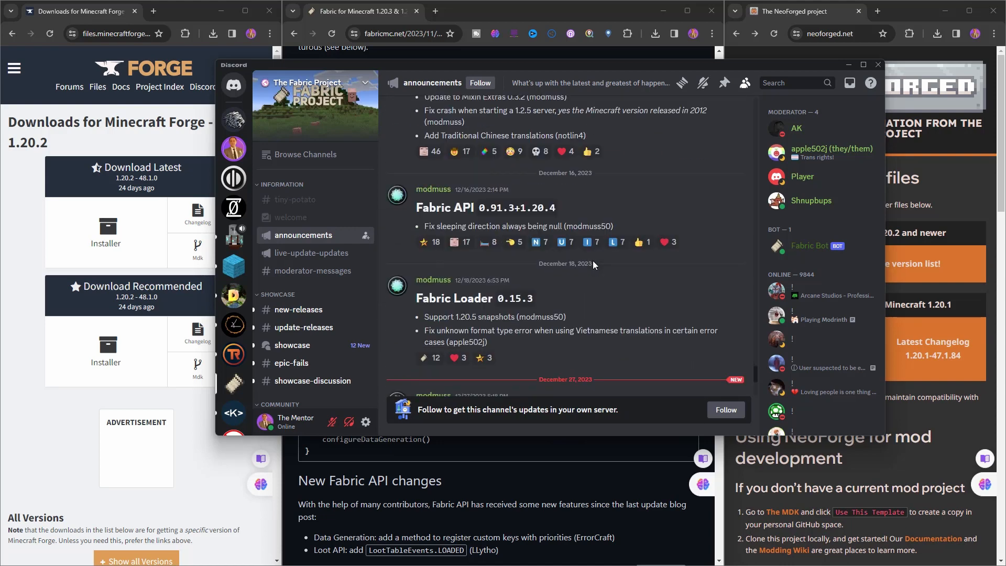
pyautogui.moveTo(629, 248)
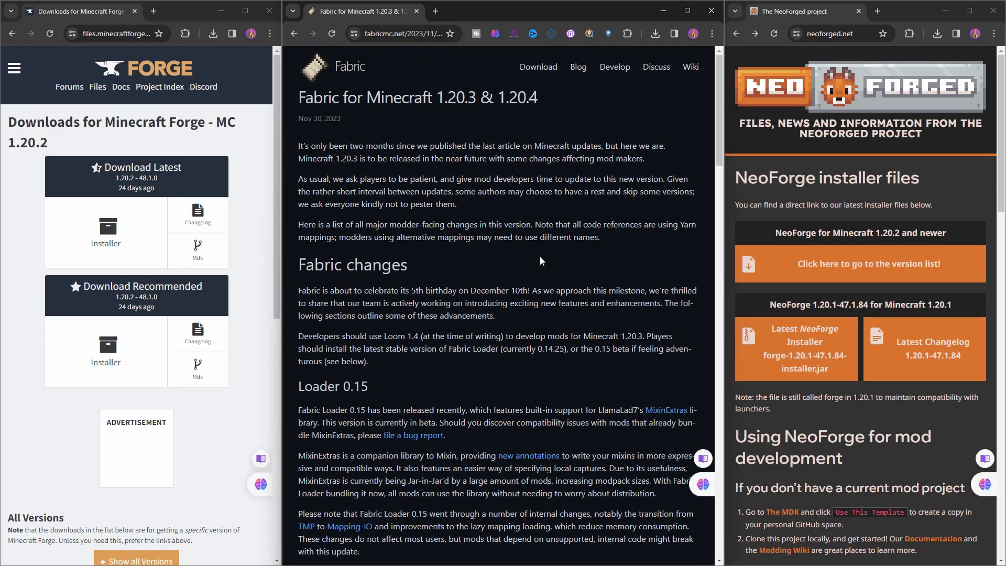
pyautogui.scroll(-3)
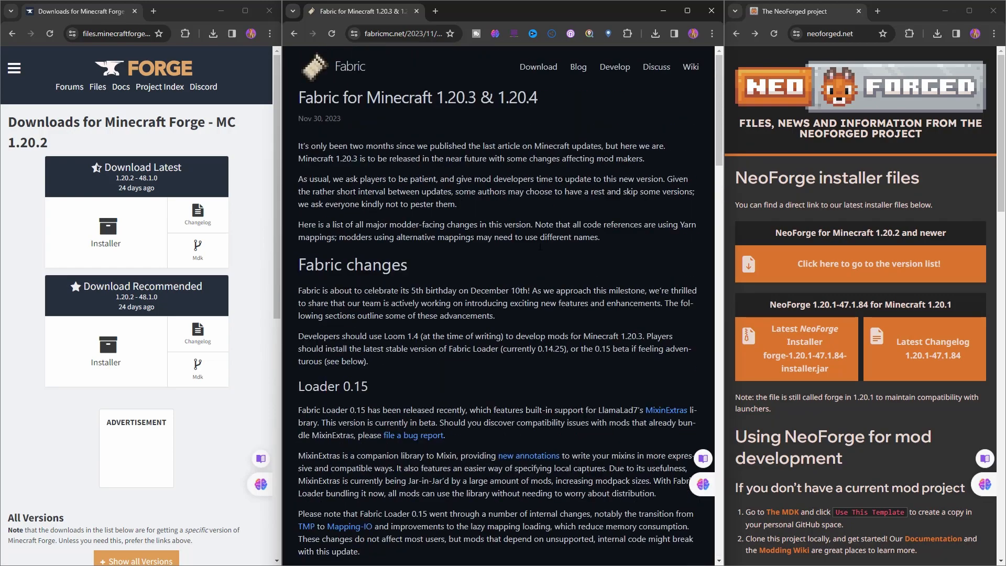
pyautogui.scroll(-3)
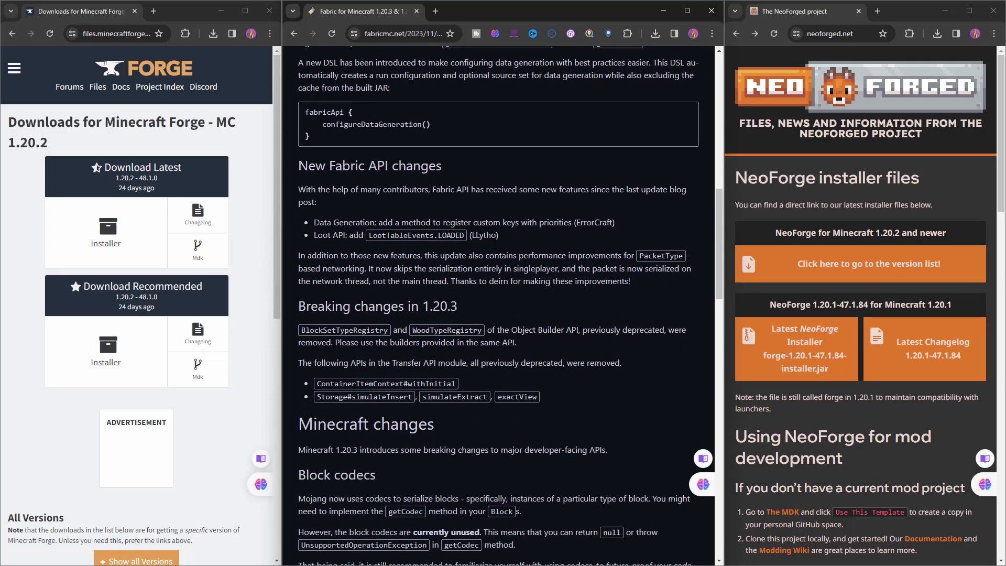
pyautogui.scroll(-3)
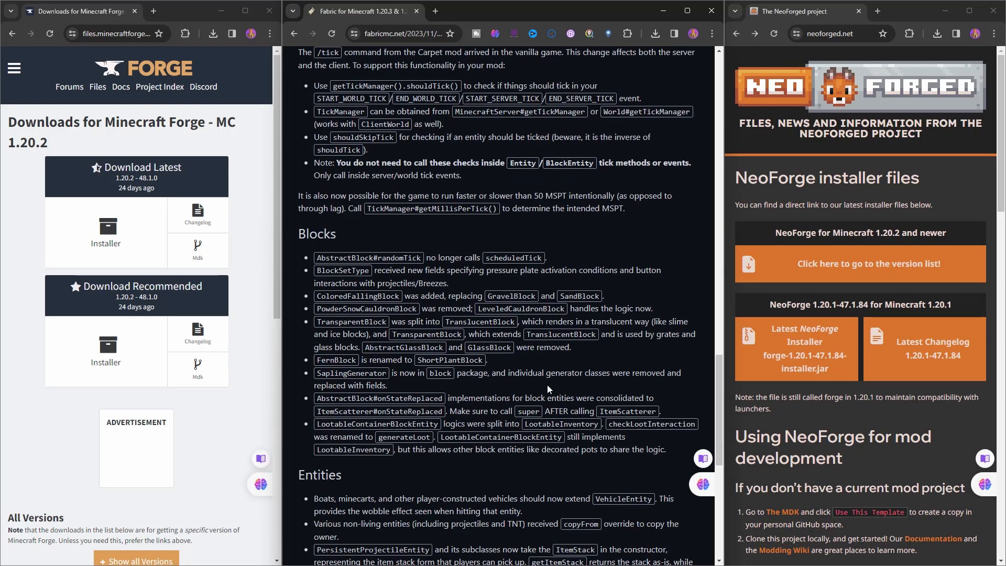
pyautogui.scroll(3)
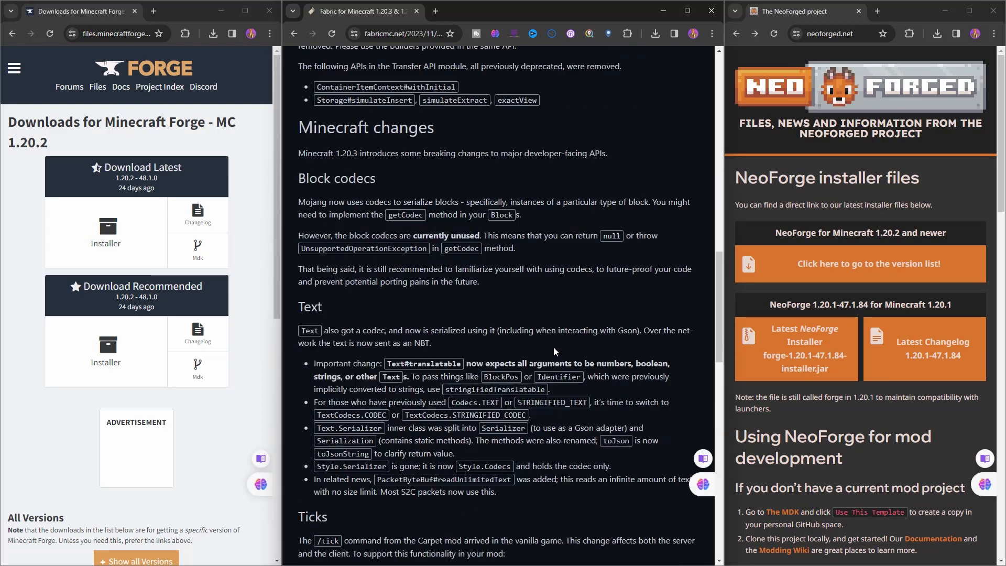
pyautogui.click(294, 34)
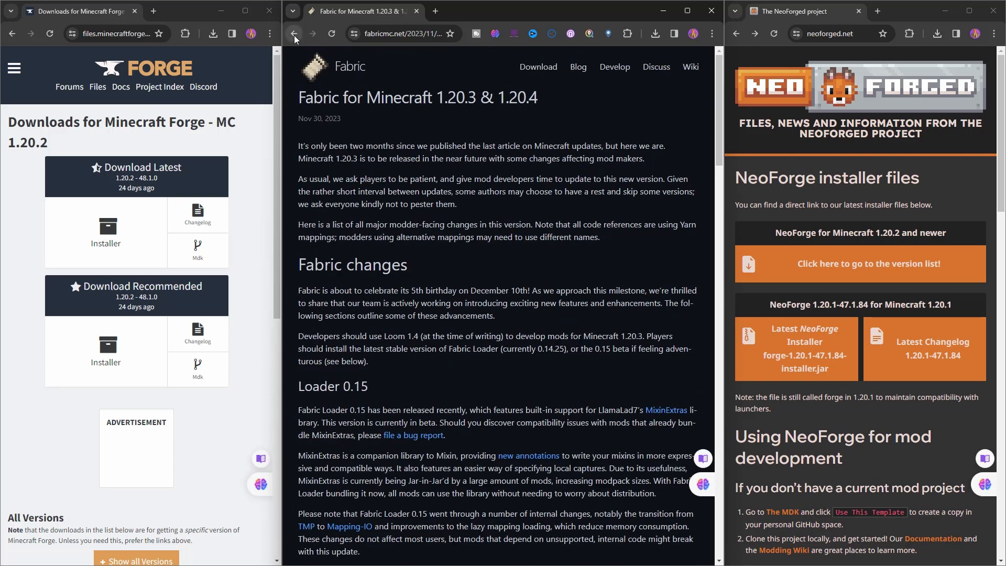
# - Go back from the blog article to the fabricmc.net homepage
pyautogui.click(294, 33)
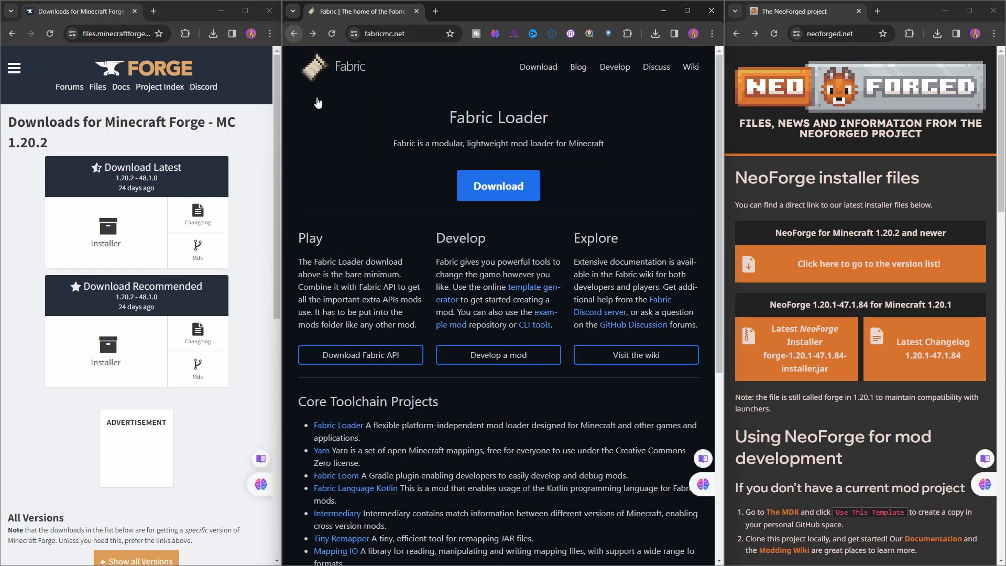
pyautogui.moveTo(678, 235)
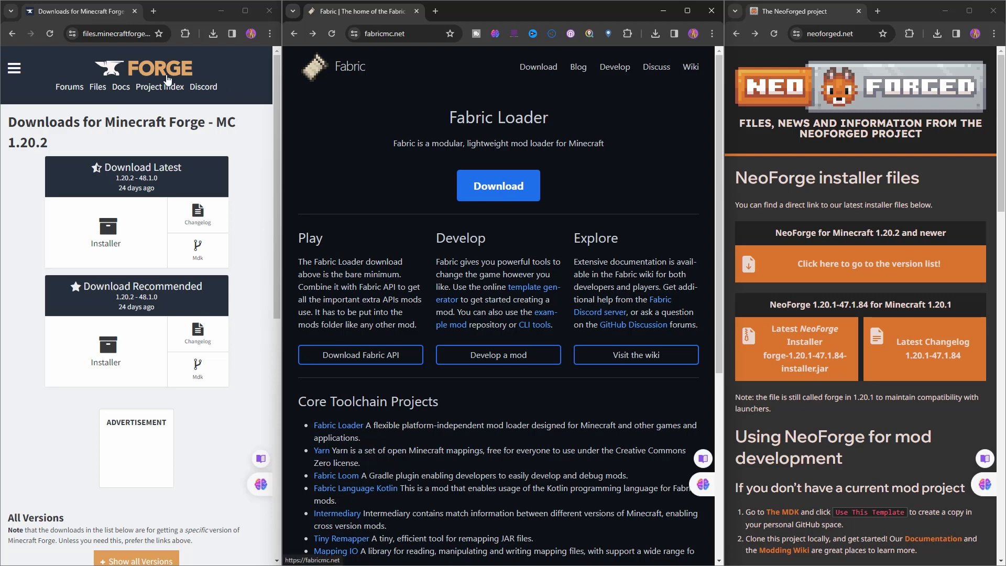
pyautogui.moveTo(251, 335)
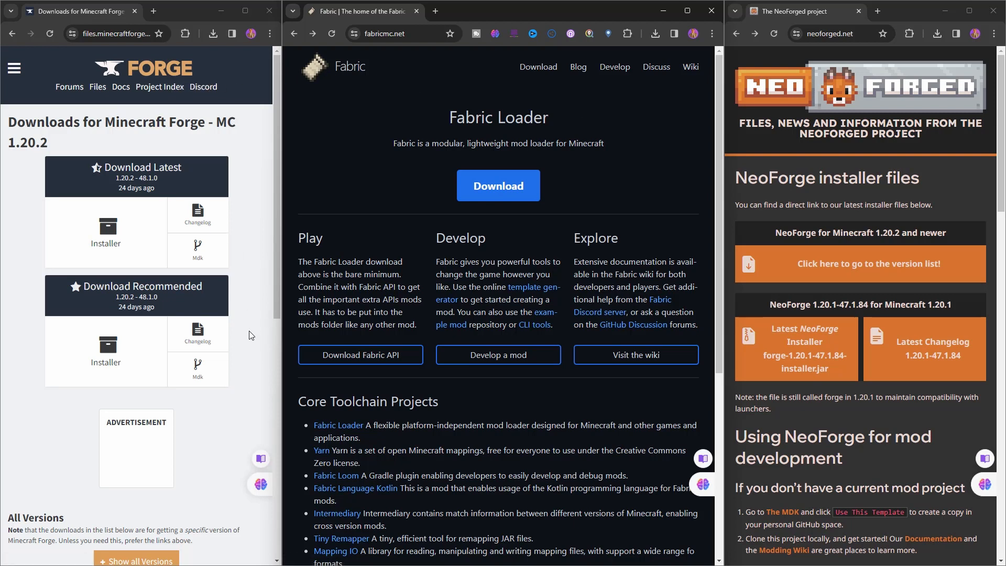
pyautogui.moveTo(251, 242)
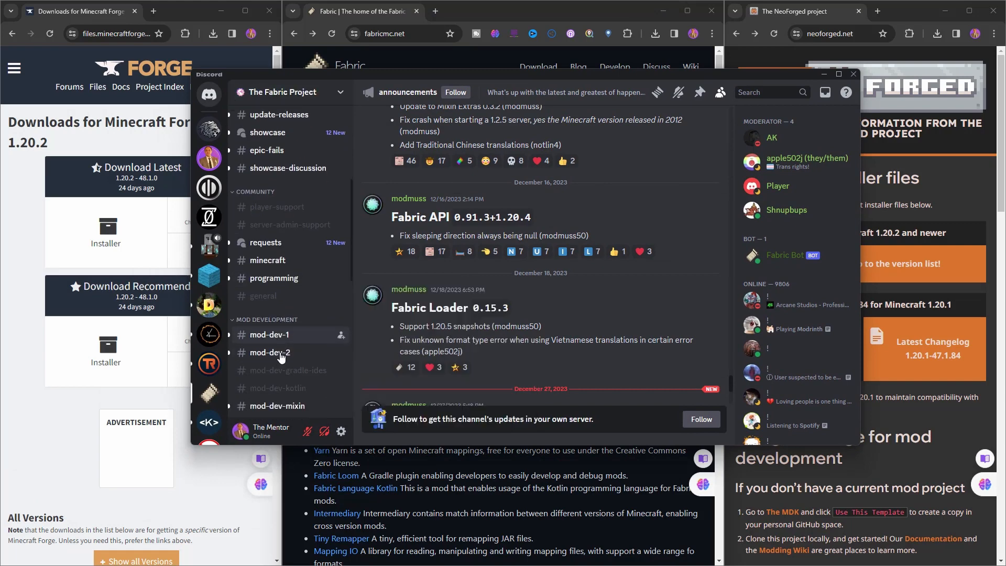
# - Scroll to Mod Development, enter #mod-dev-mixin and scroll its messages
pyautogui.scroll(-3)
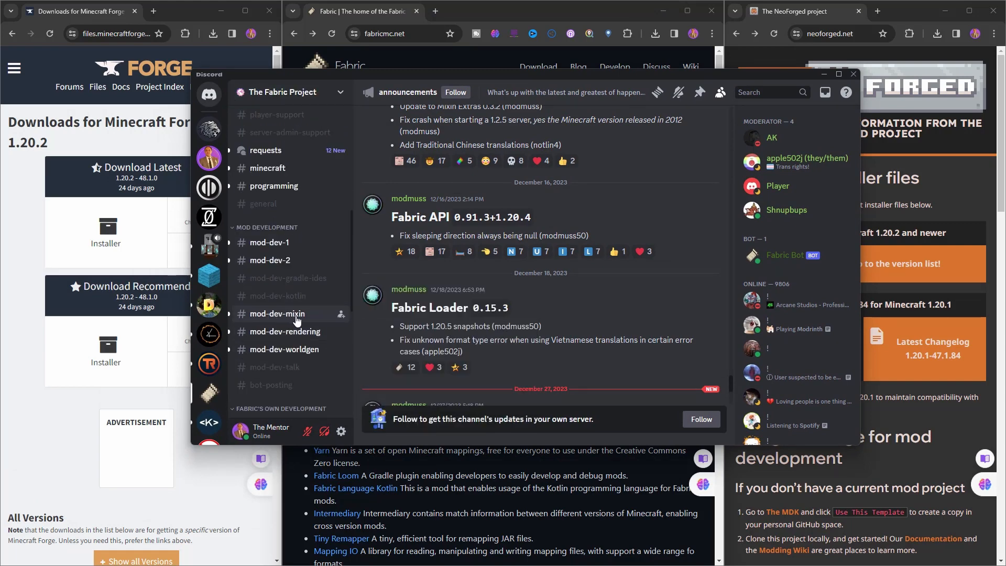
pyautogui.click(278, 314)
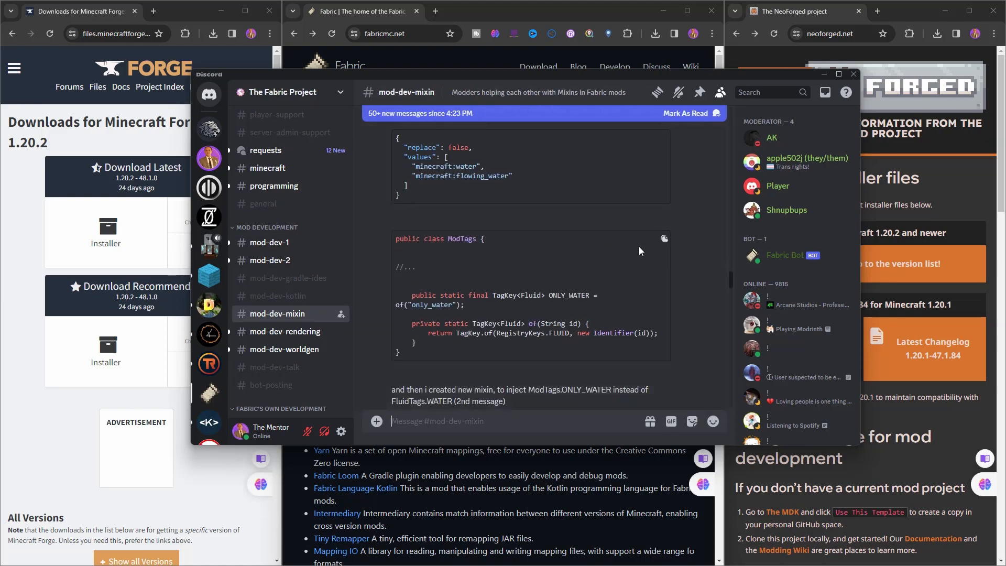
pyautogui.scroll(-3)
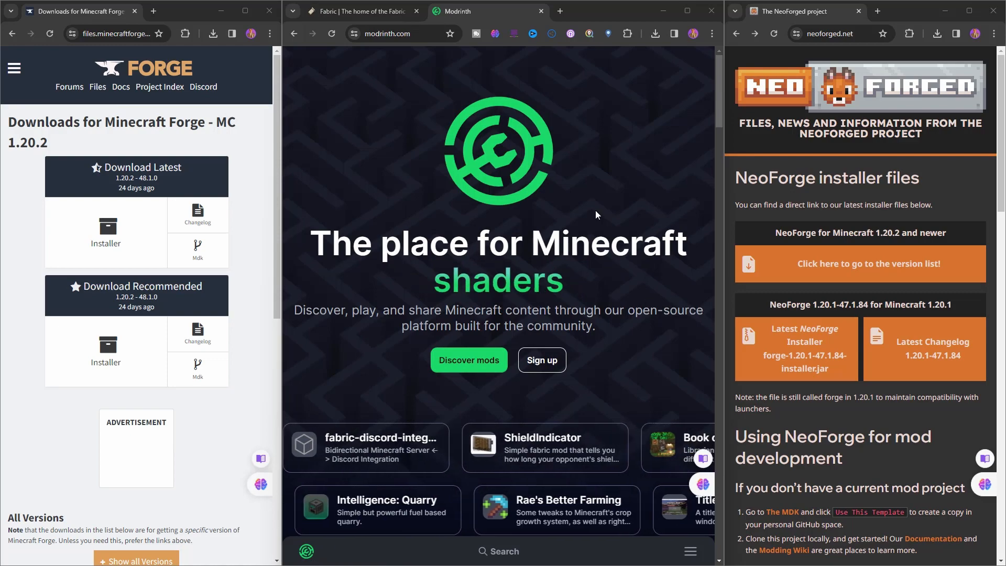
# - Scroll down Modrinth's mod list past Sodium, Iris Shaders and Lithium
pyautogui.scroll(-3)
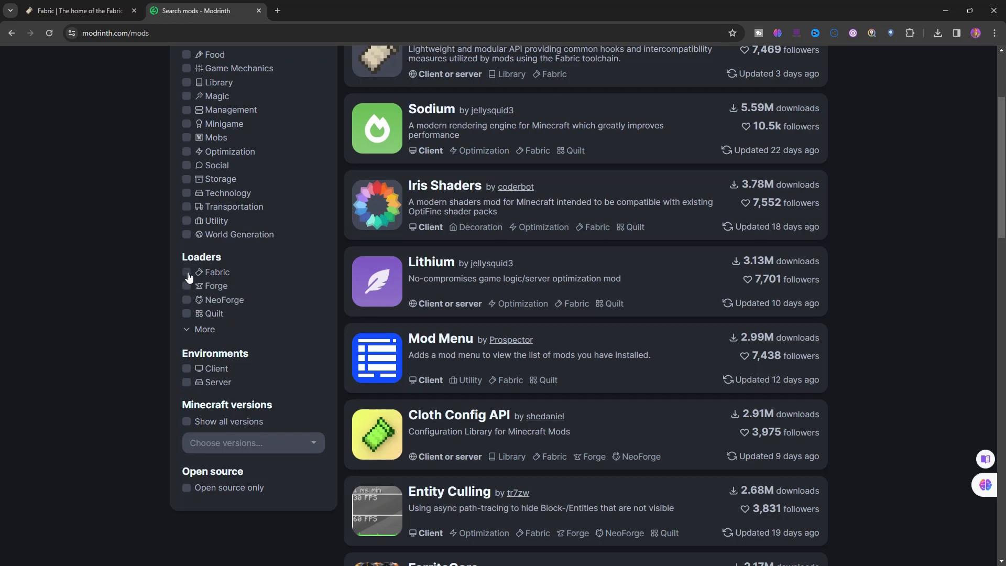
# - Apply the Fabric loader filter and scroll the 434-page results
pyautogui.click(187, 272)
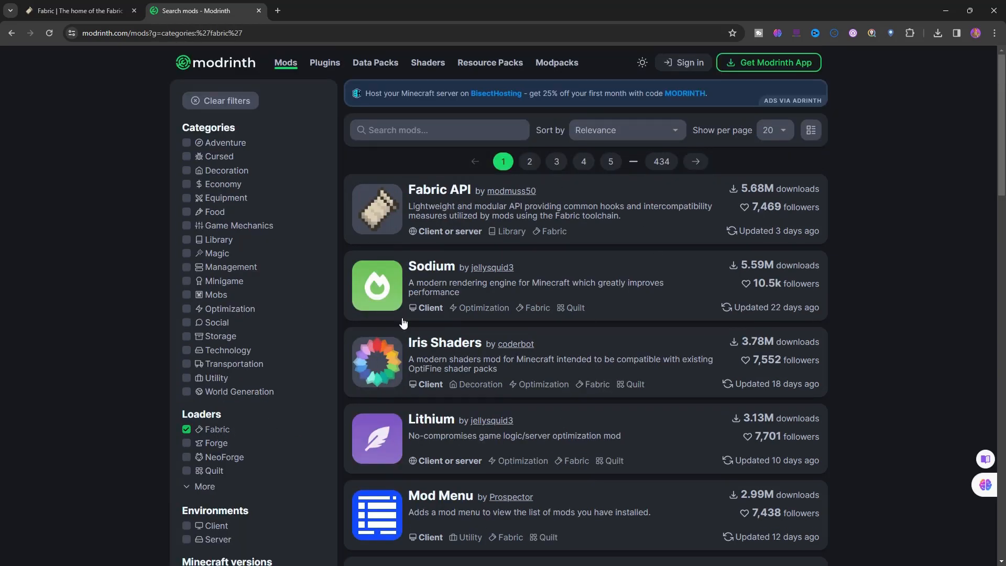
pyautogui.scroll(-3)
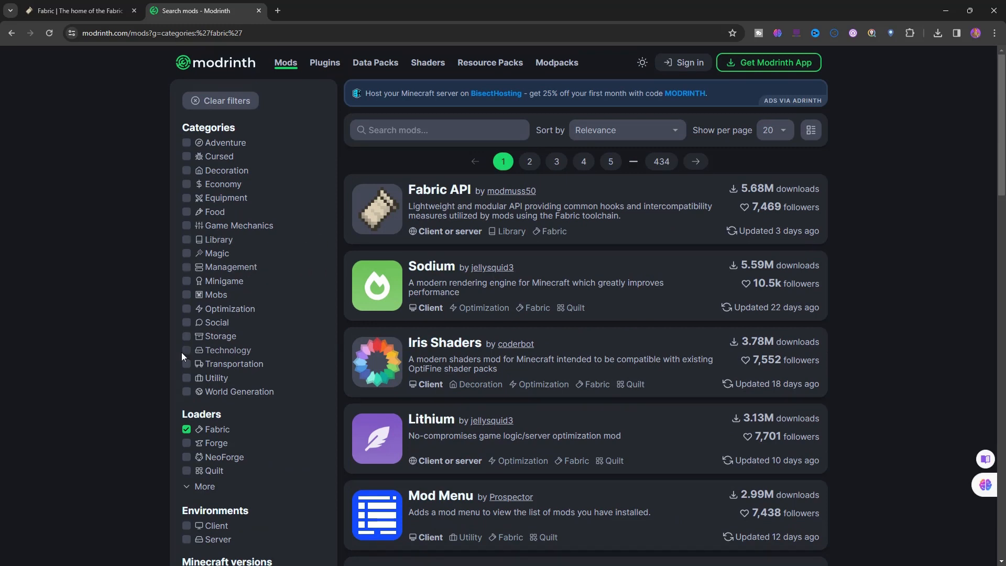
pyautogui.click(187, 353)
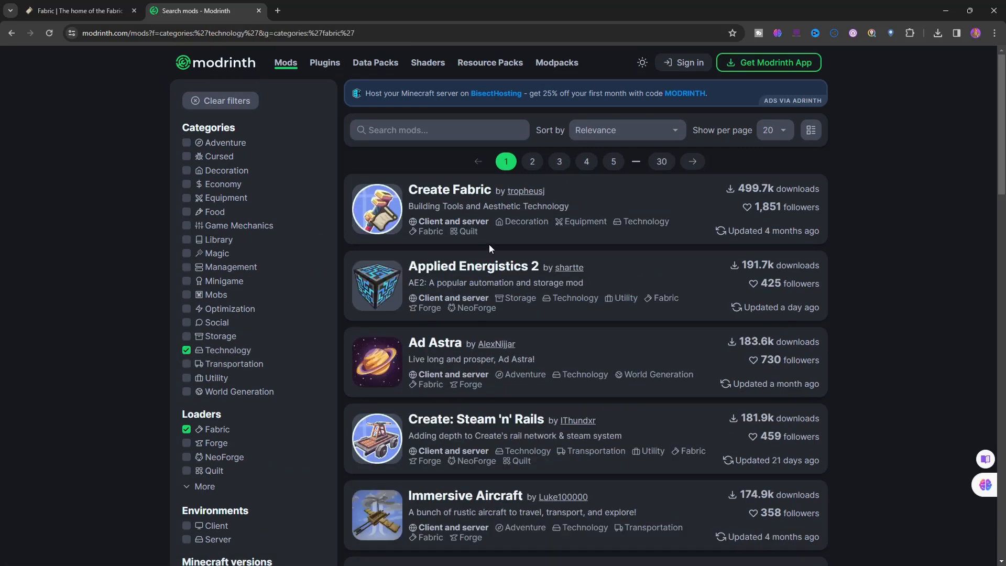
pyautogui.moveTo(454, 198)
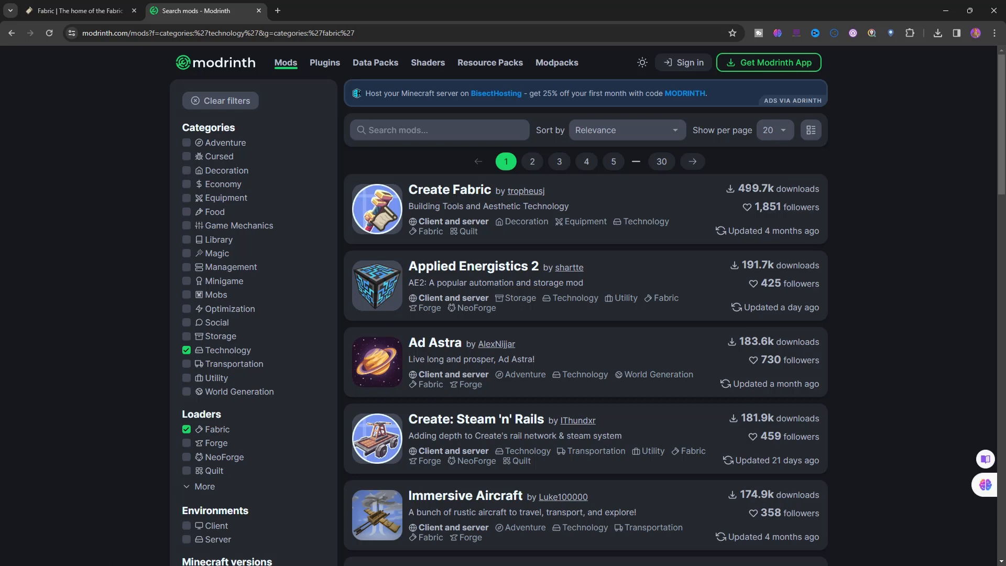
pyautogui.moveTo(534, 273)
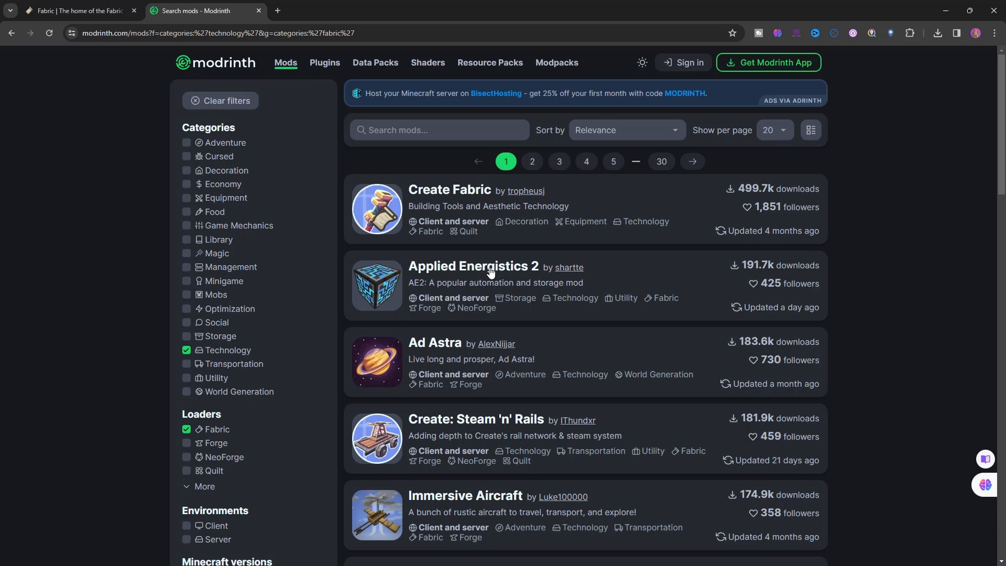
pyautogui.moveTo(656, 279)
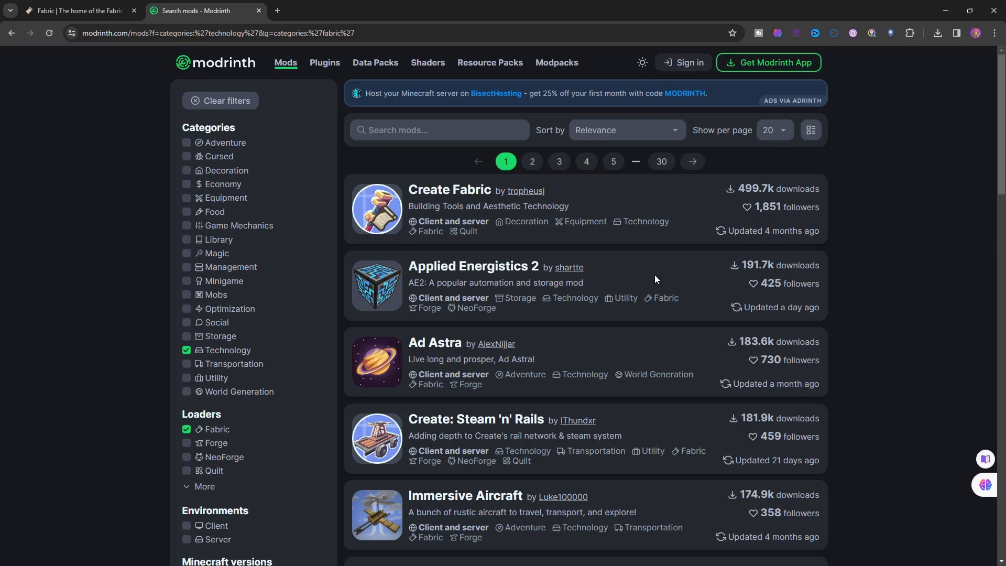
pyautogui.scroll(-3)
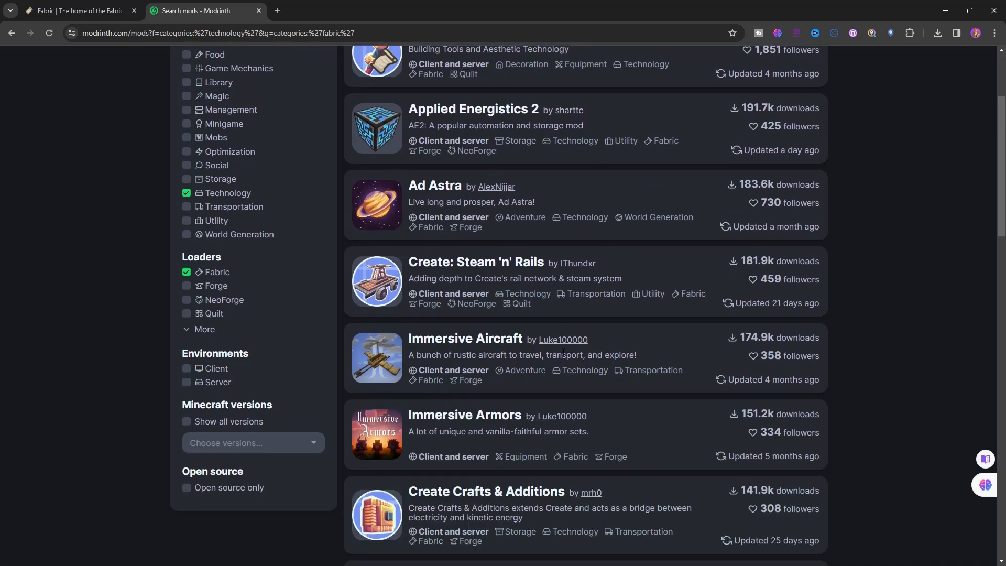
pyautogui.scroll(-3)
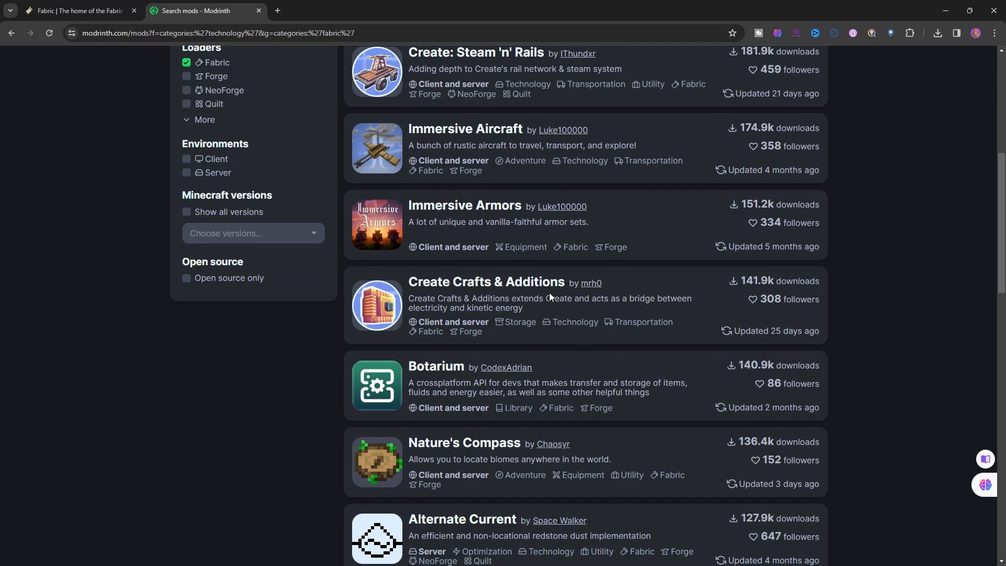
pyautogui.scroll(-3)
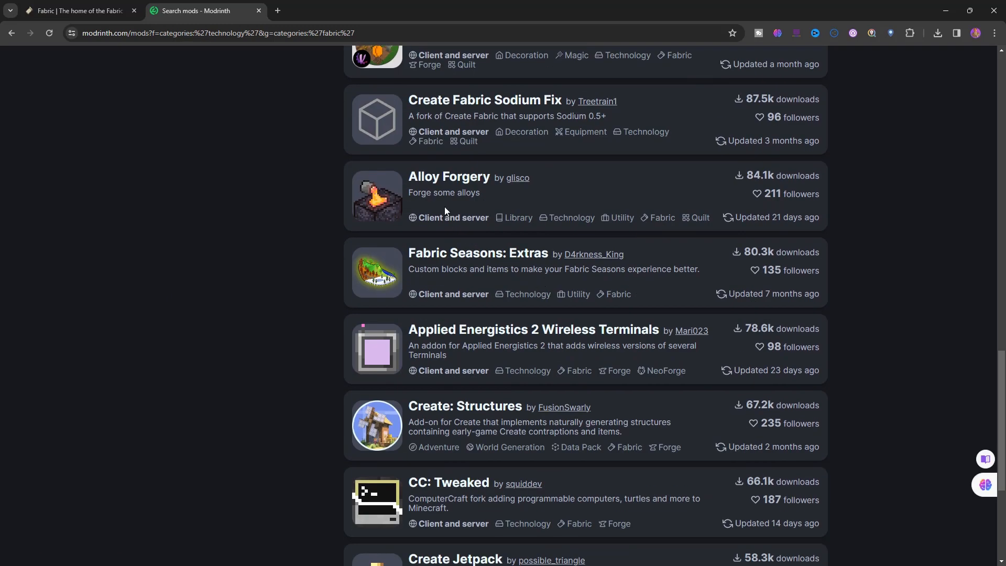
pyautogui.scroll(-3)
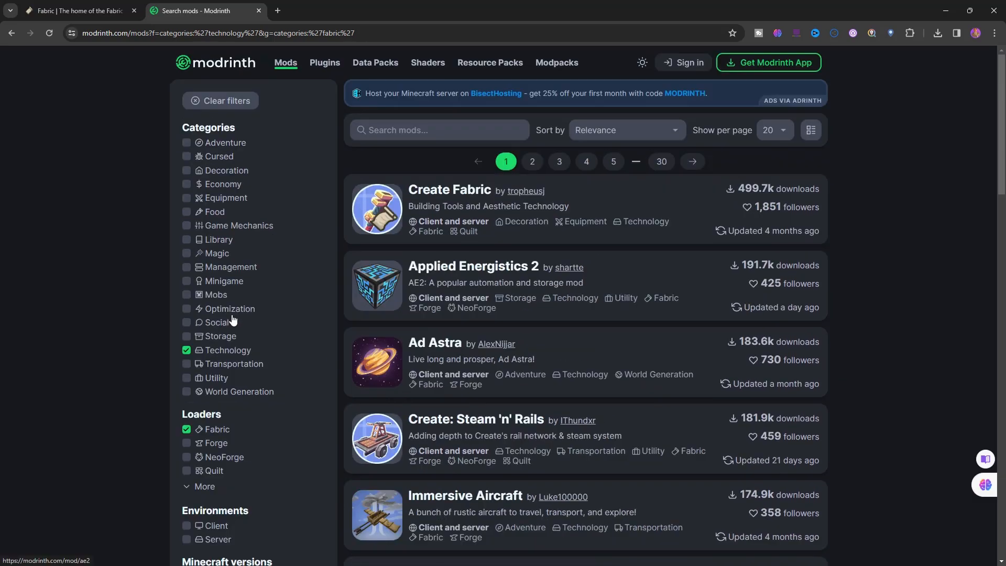
# - Swap the Technology category for Magic, browse those mods, then clear Magic
pyautogui.click(217, 252)
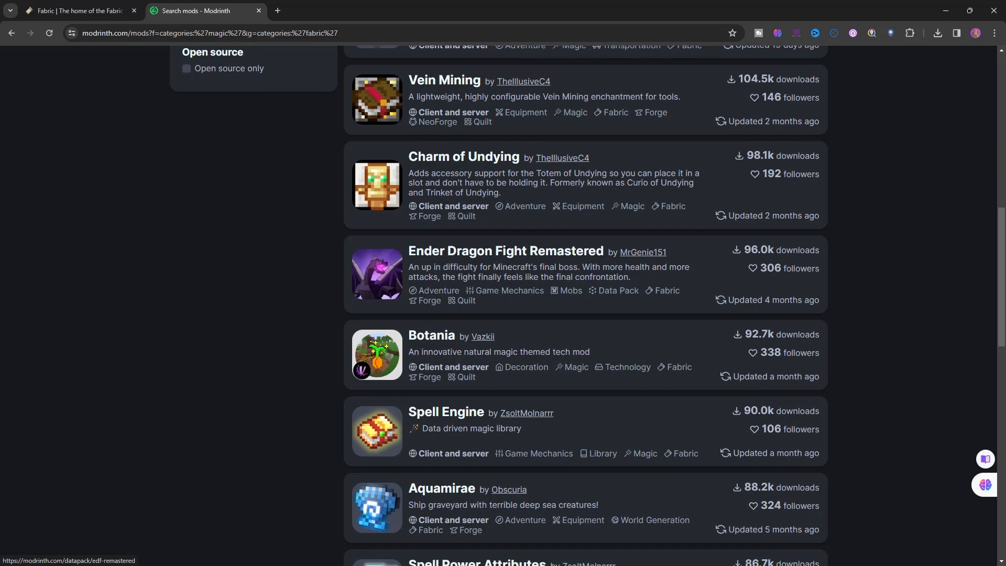
pyautogui.scroll(-3)
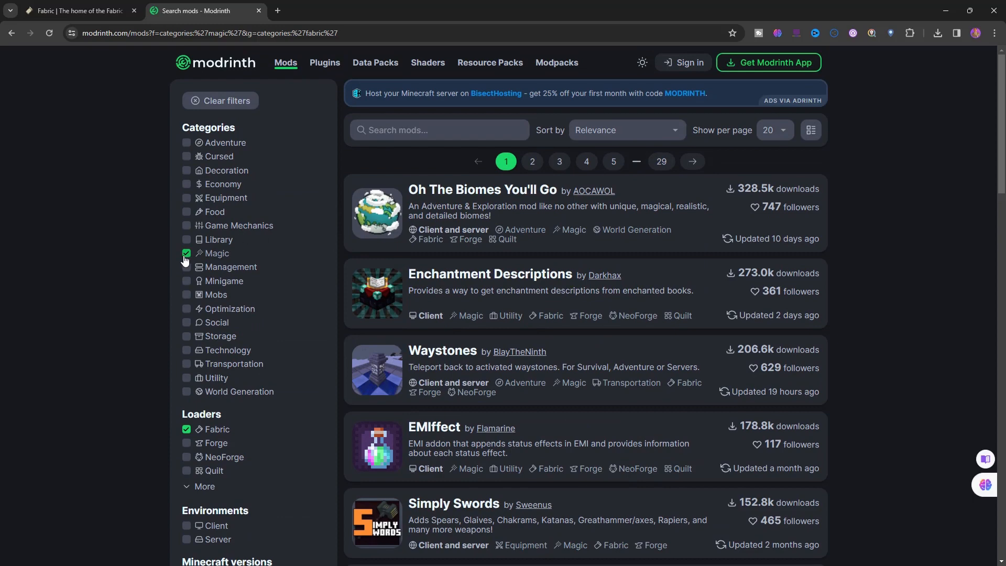
pyautogui.click(186, 253)
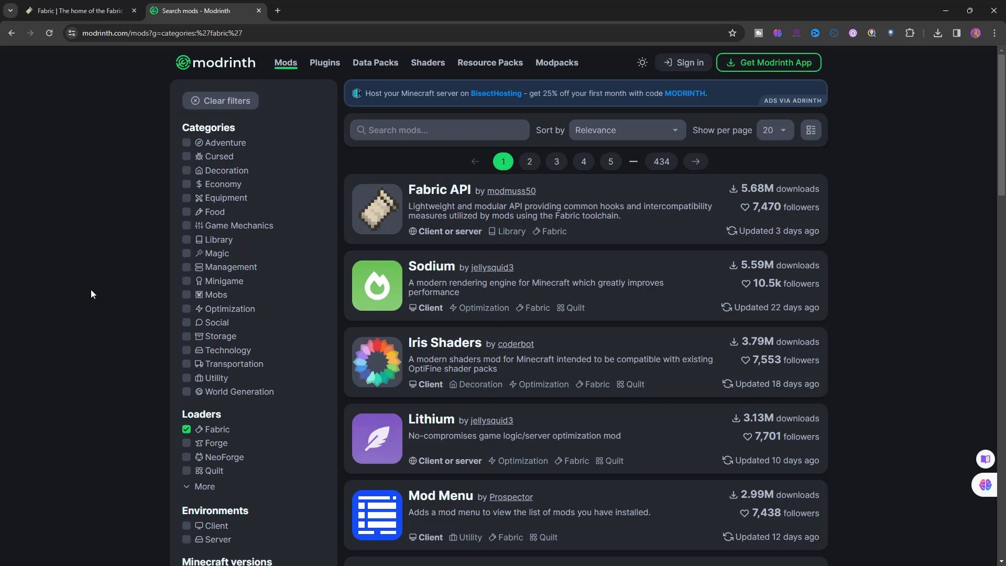
pyautogui.moveTo(757, 360)
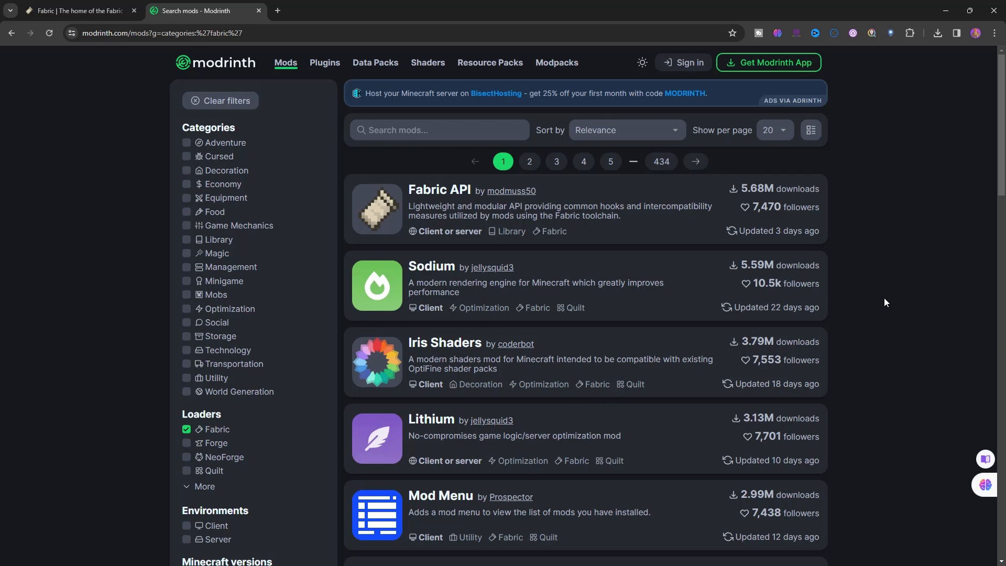
pyautogui.scroll(-3)
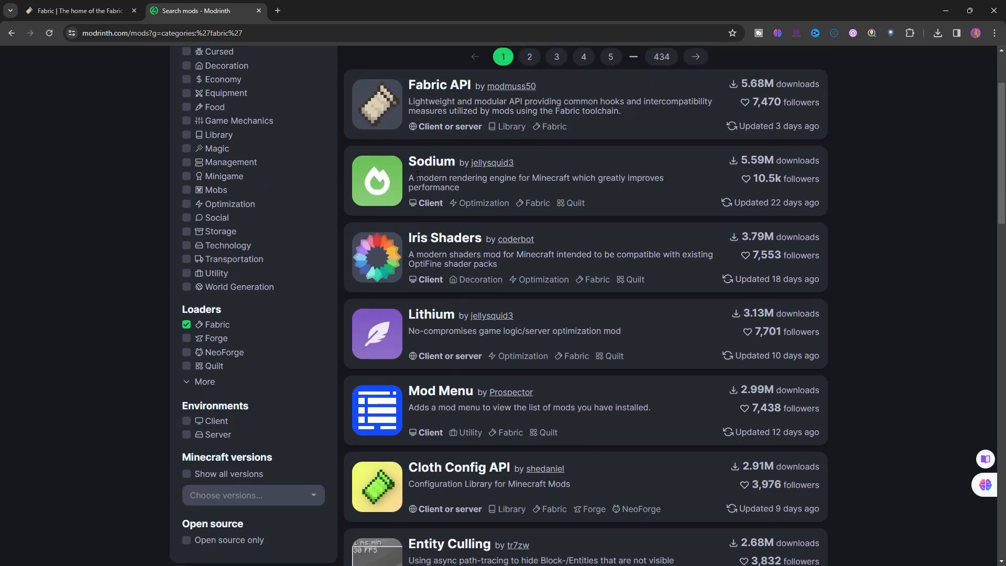
pyautogui.scroll(-3)
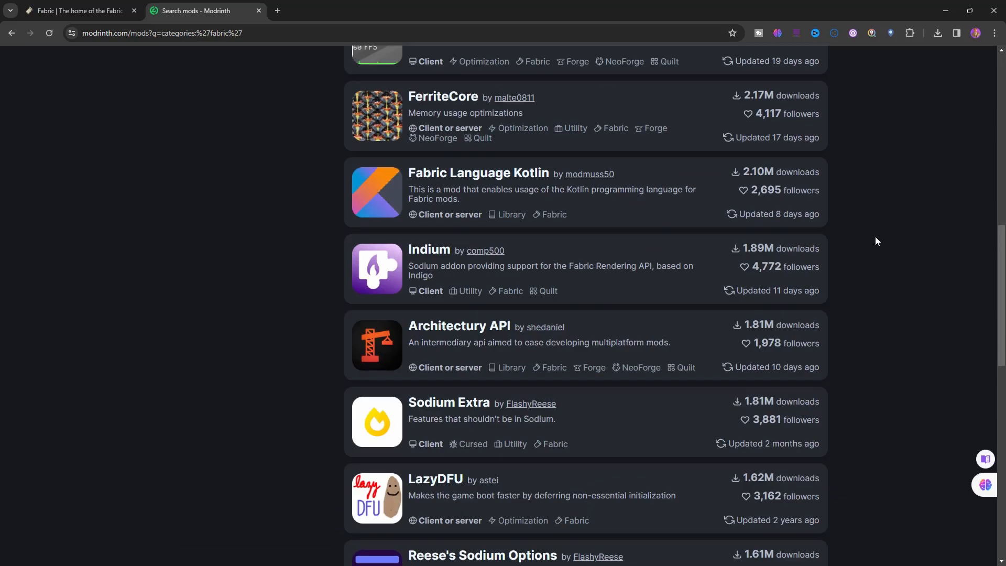
pyautogui.scroll(-3)
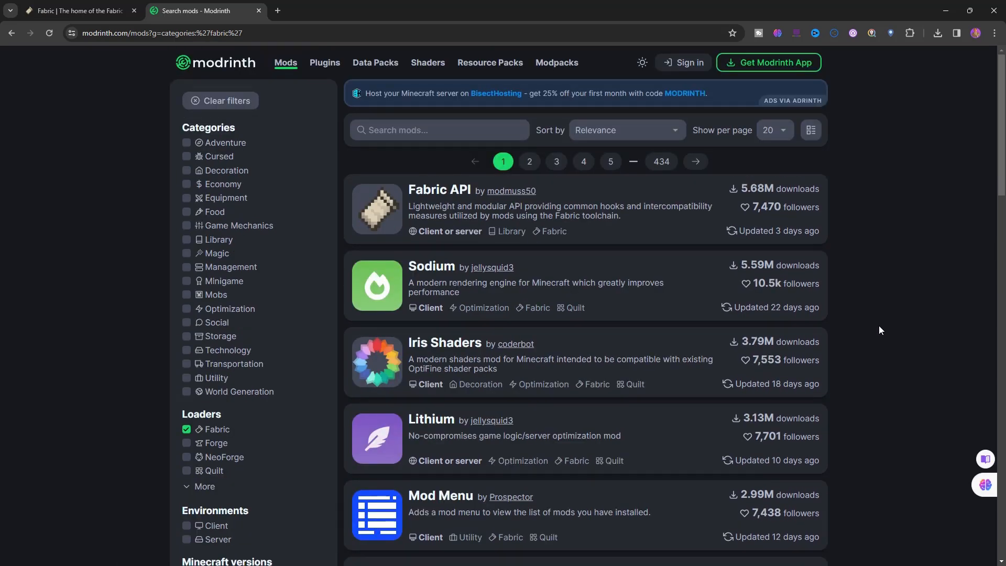
pyautogui.moveTo(877, 328)
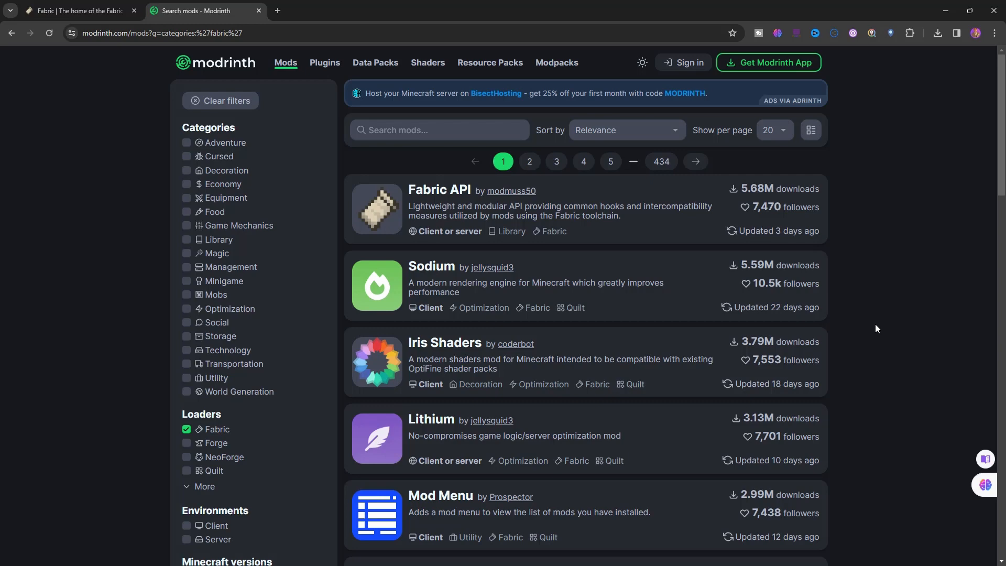
pyautogui.scroll(-3)
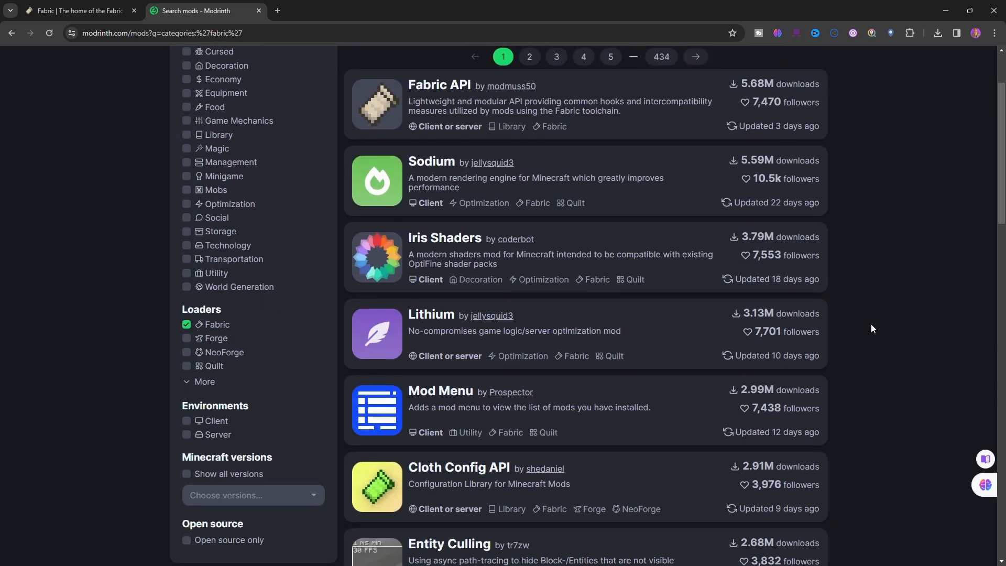
pyautogui.scroll(-3)
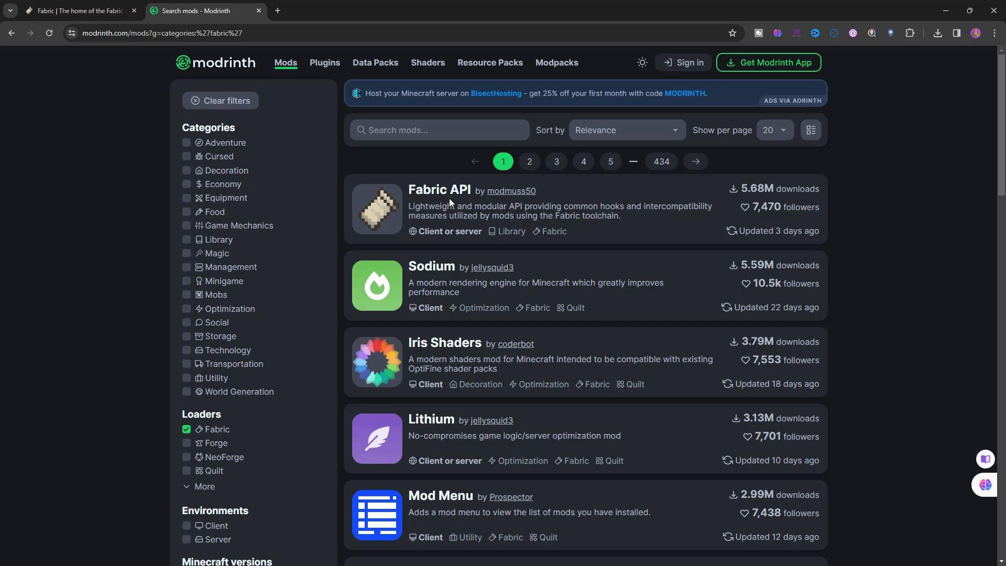
pyautogui.moveTo(860, 232)
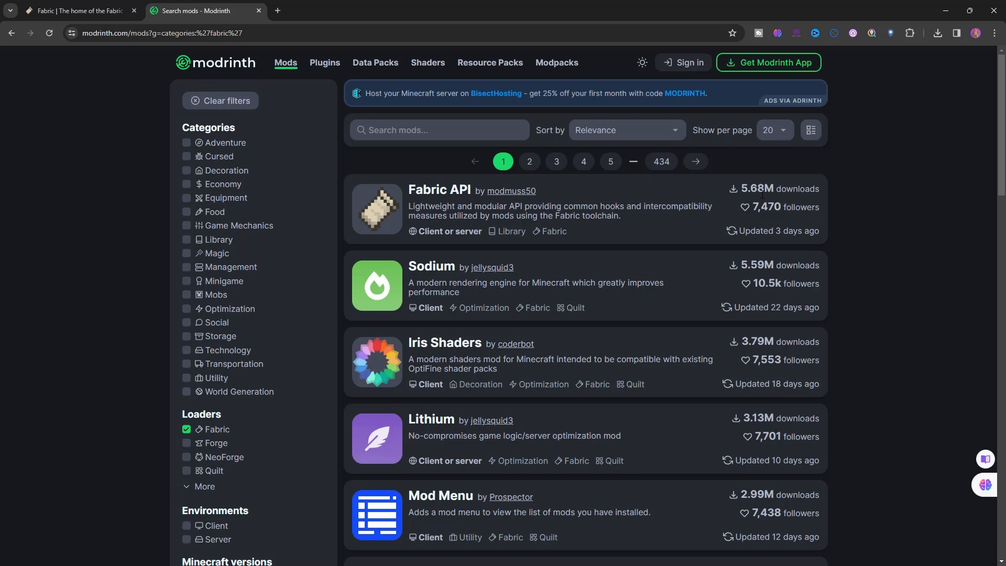
pyautogui.moveTo(472, 201)
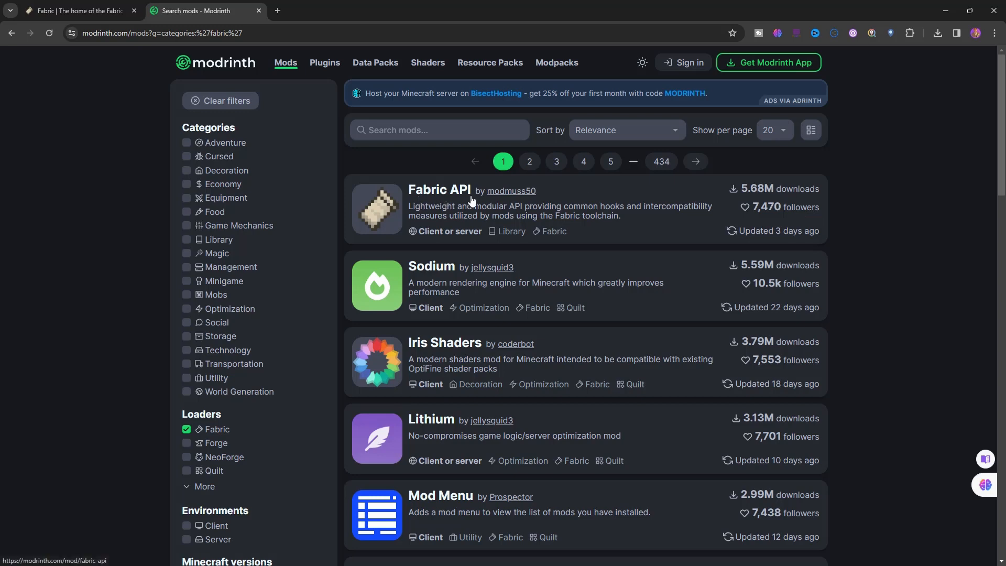
pyautogui.moveTo(472, 200)
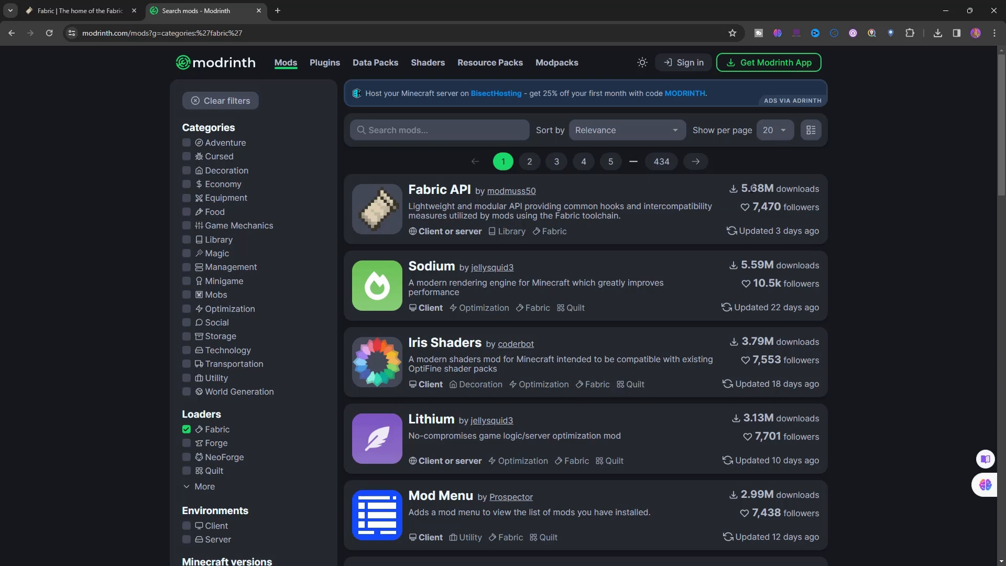
pyautogui.moveTo(890, 251)
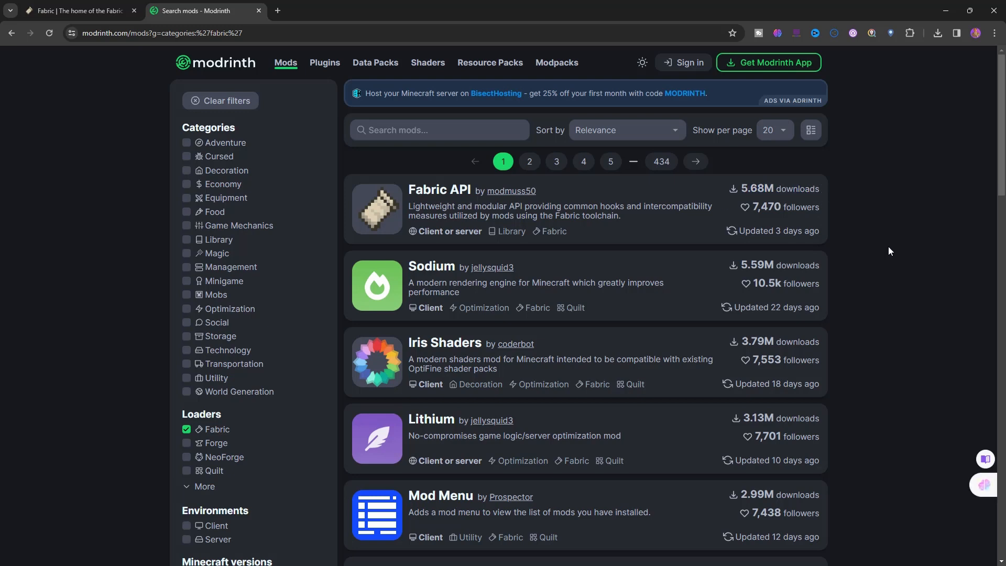
pyautogui.moveTo(868, 261)
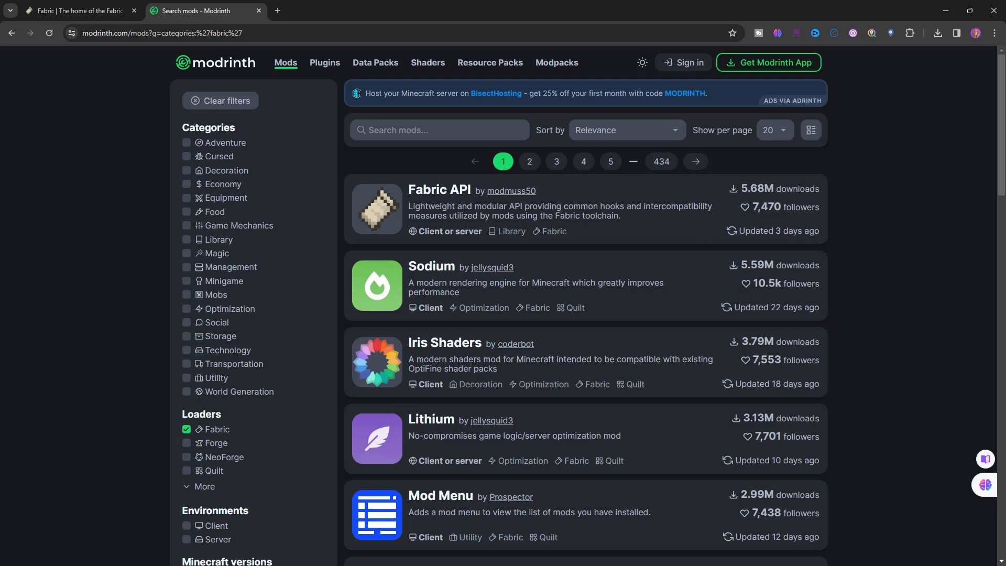
pyautogui.moveTo(774, 315)
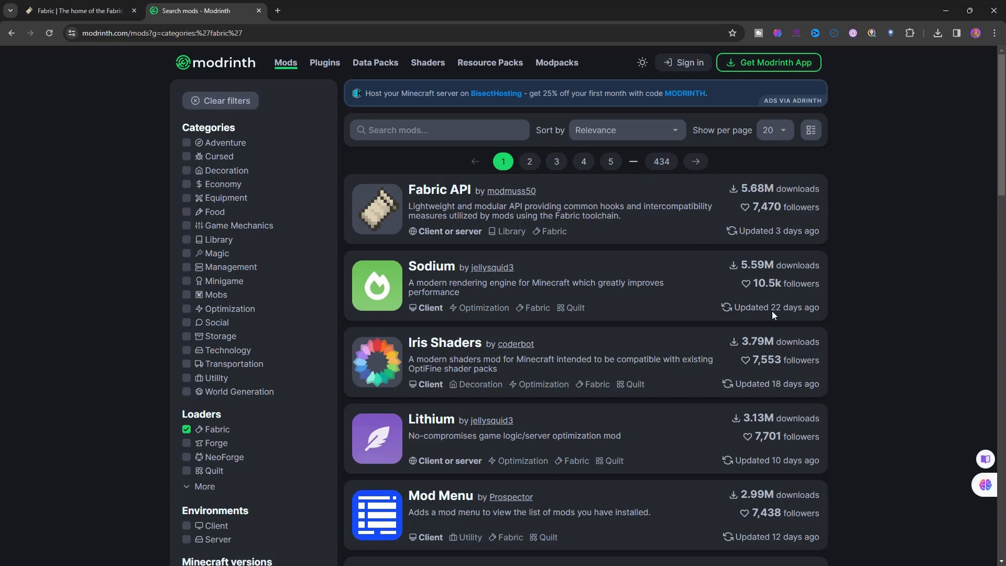
pyautogui.moveTo(755, 382)
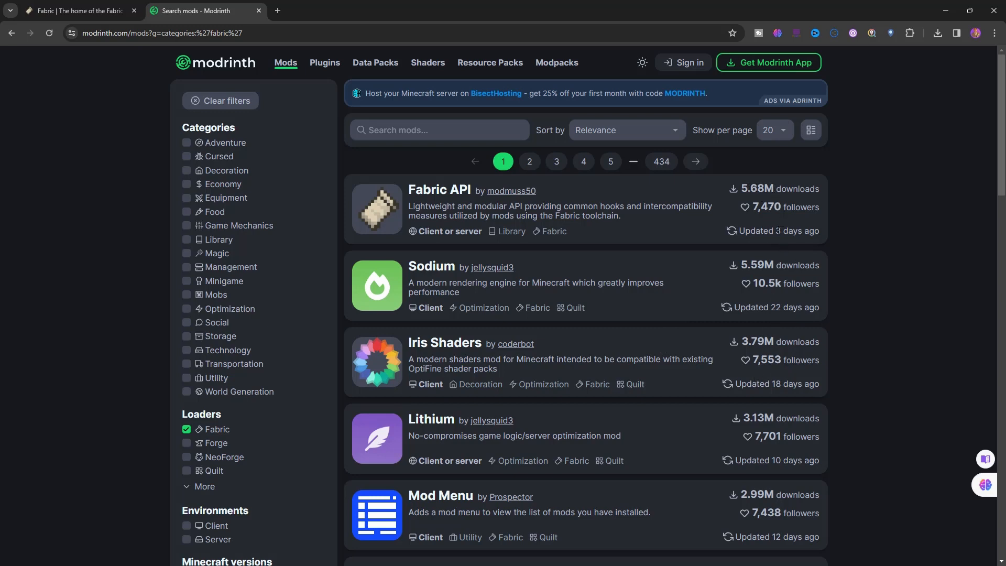
pyautogui.moveTo(644, 321)
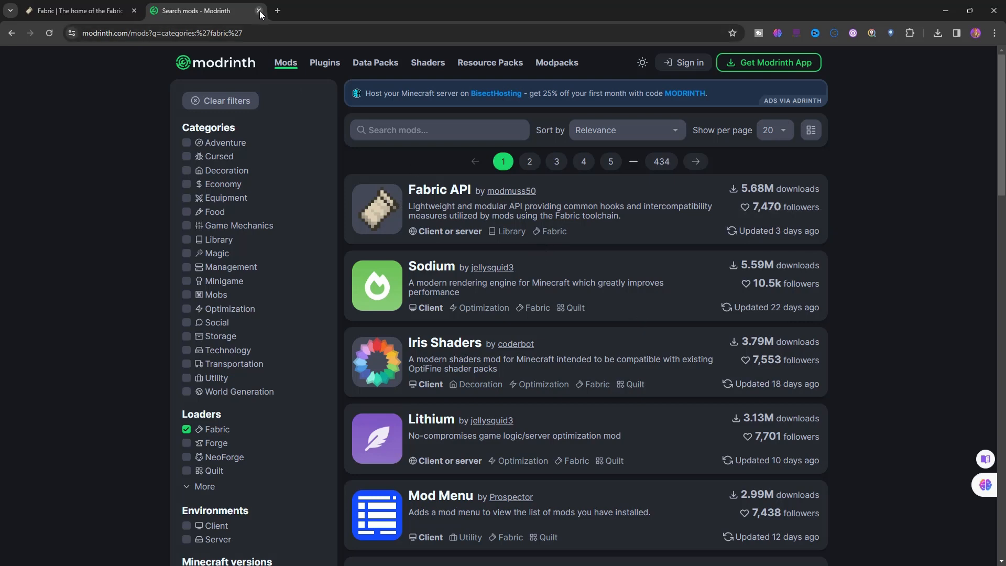
# - Close the 'Search mods - Modrinth' tab to reveal the fabricmc.net homepage
pyautogui.click(260, 11)
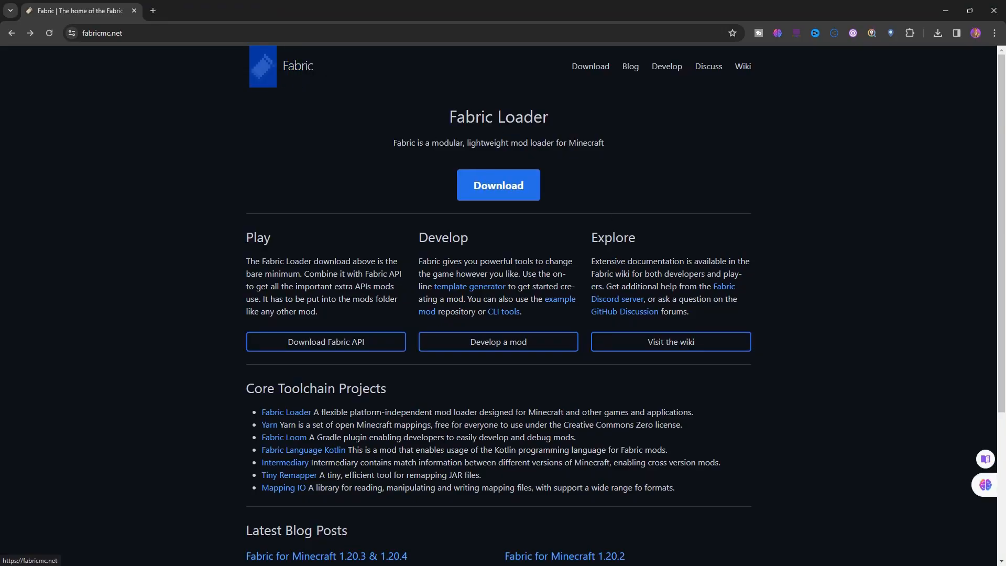
pyautogui.moveTo(901, 181)
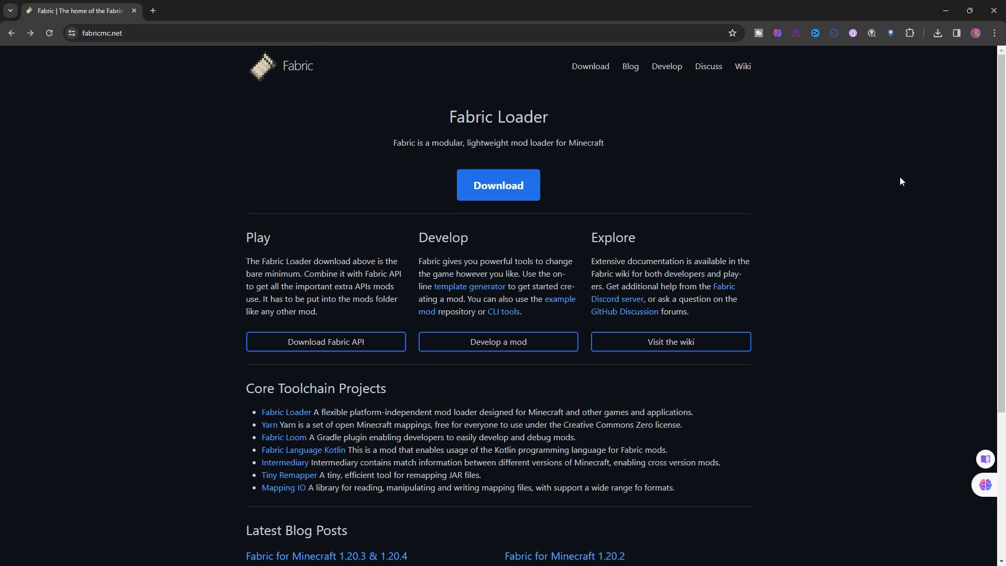
pyautogui.moveTo(887, 178)
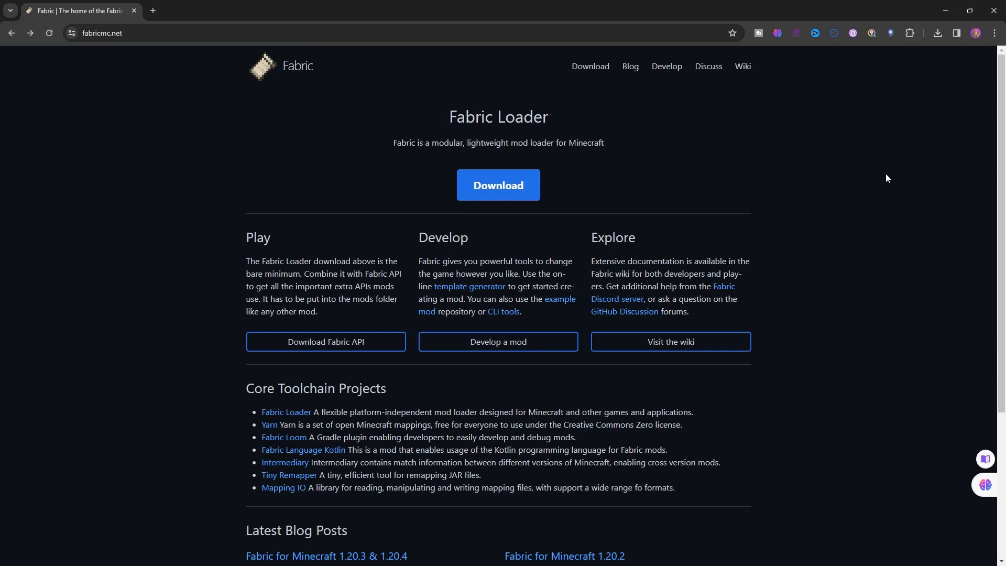
pyautogui.moveTo(881, 177)
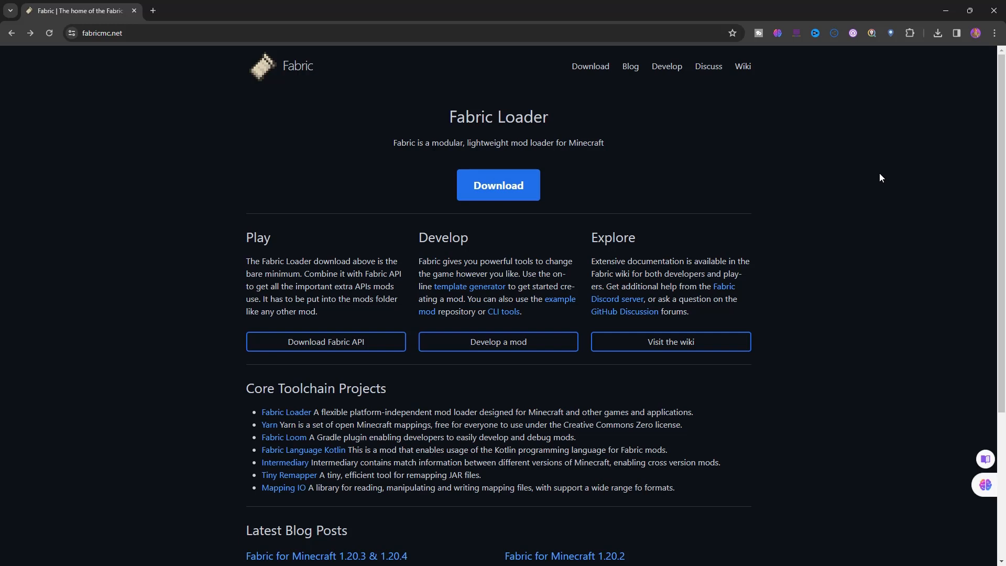